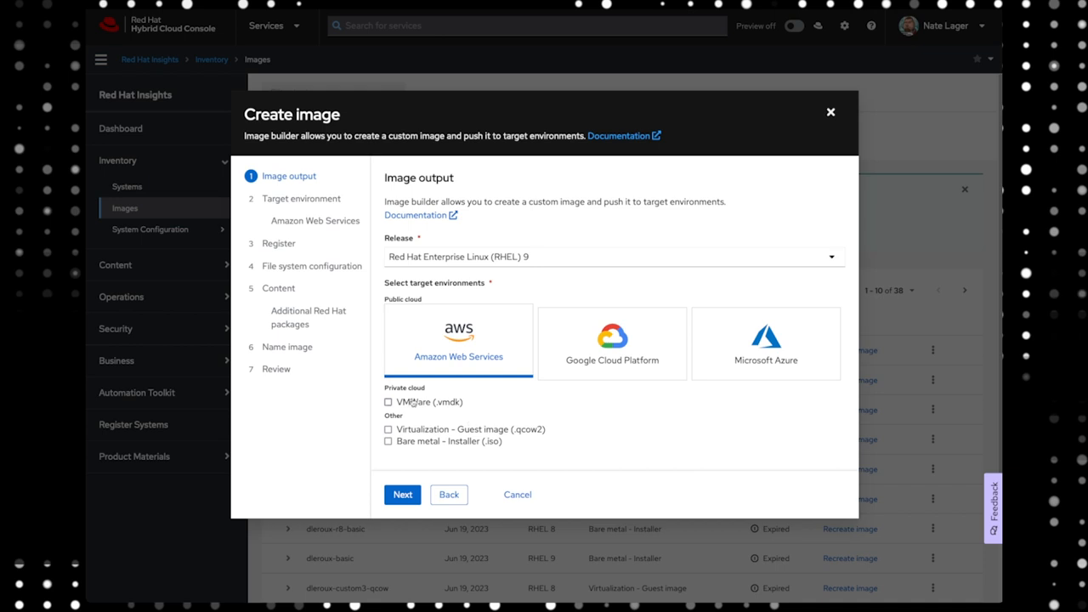
{"action": "mouse_move", "coordinate": [394, 418]}
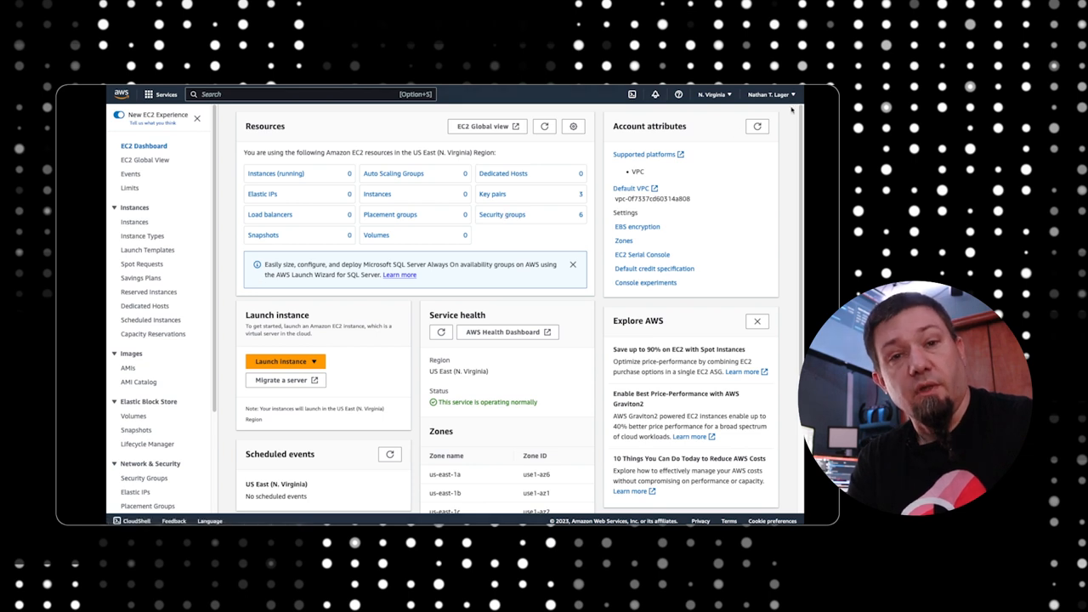
Switch from the AWS EC2 dashboard to the Red Hat Hybrid Cloud Console welcome page.
{"action": "left_click", "coordinate": [769, 94]}
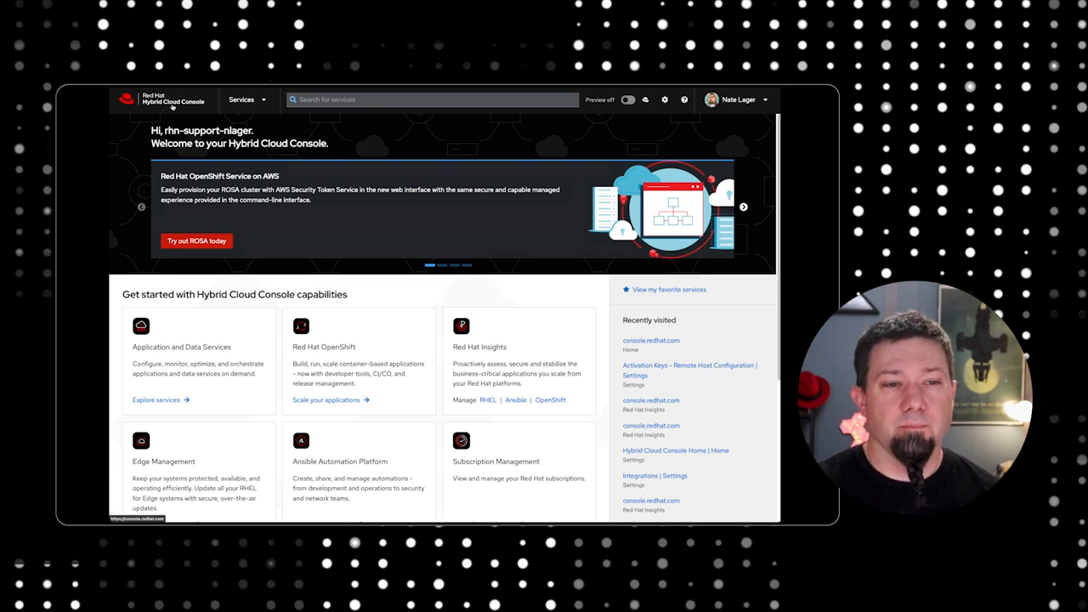
Navigate via Services > Inventories > Images to Image Builder's list of built images.
{"action": "left_click", "coordinate": [241, 99]}
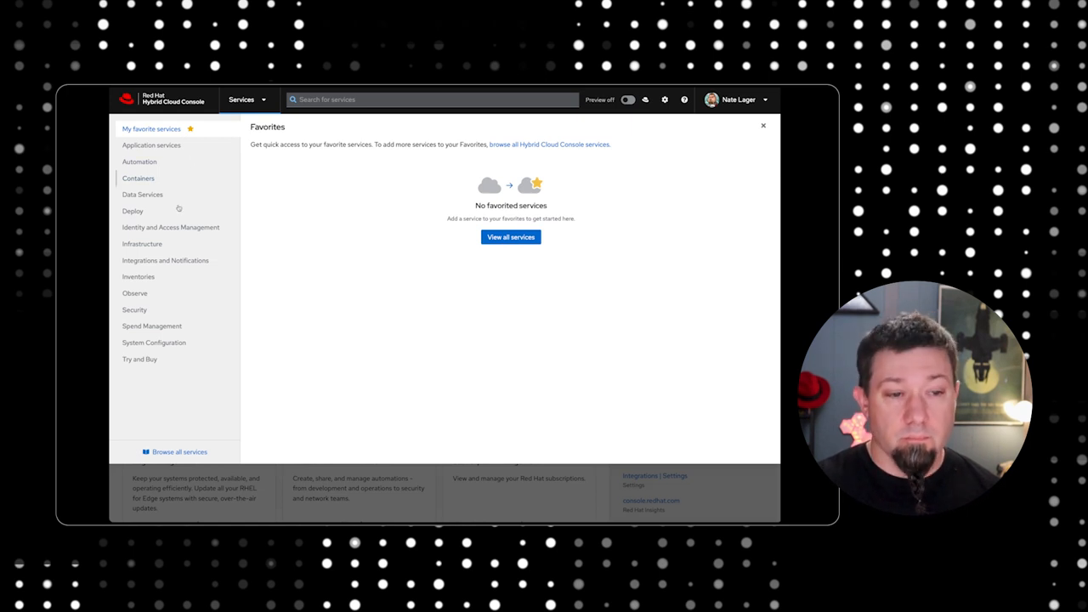
{"action": "left_click", "coordinate": [139, 276]}
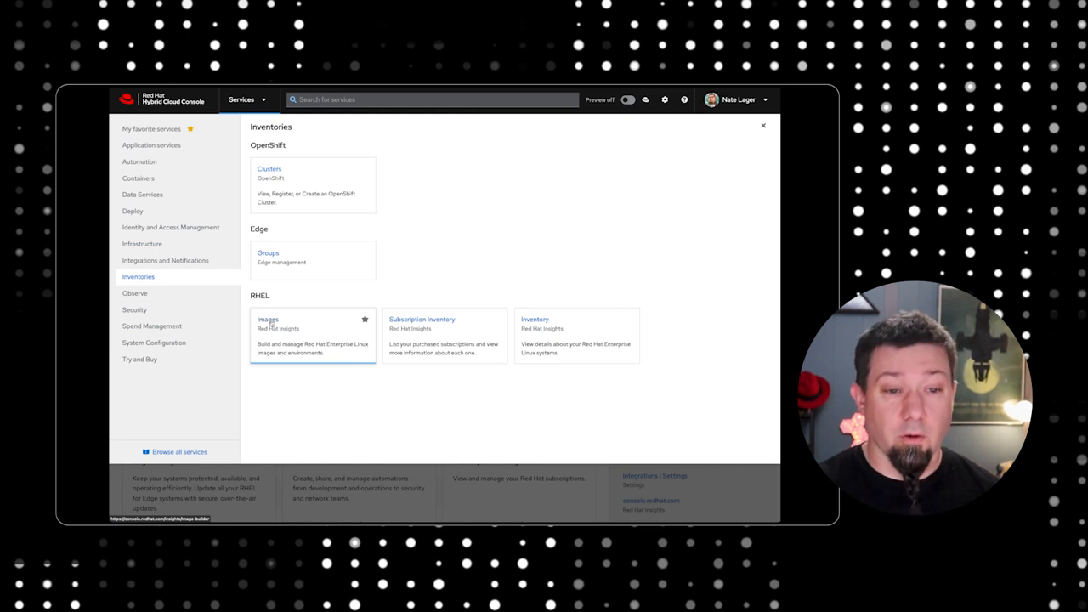
{"action": "left_click", "coordinate": [269, 319]}
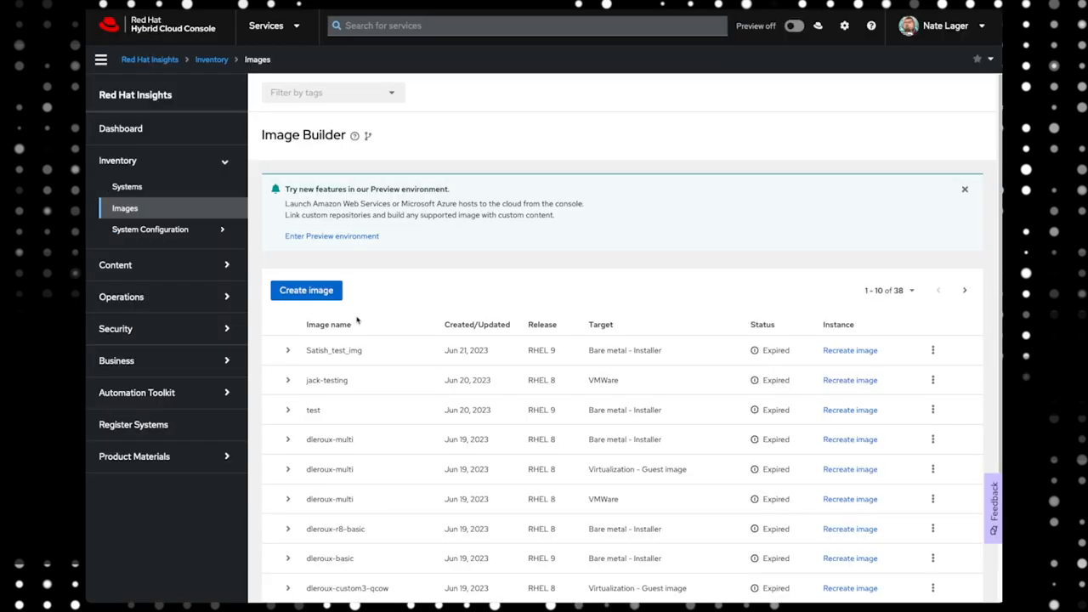
{"action": "mouse_move", "coordinate": [371, 313]}
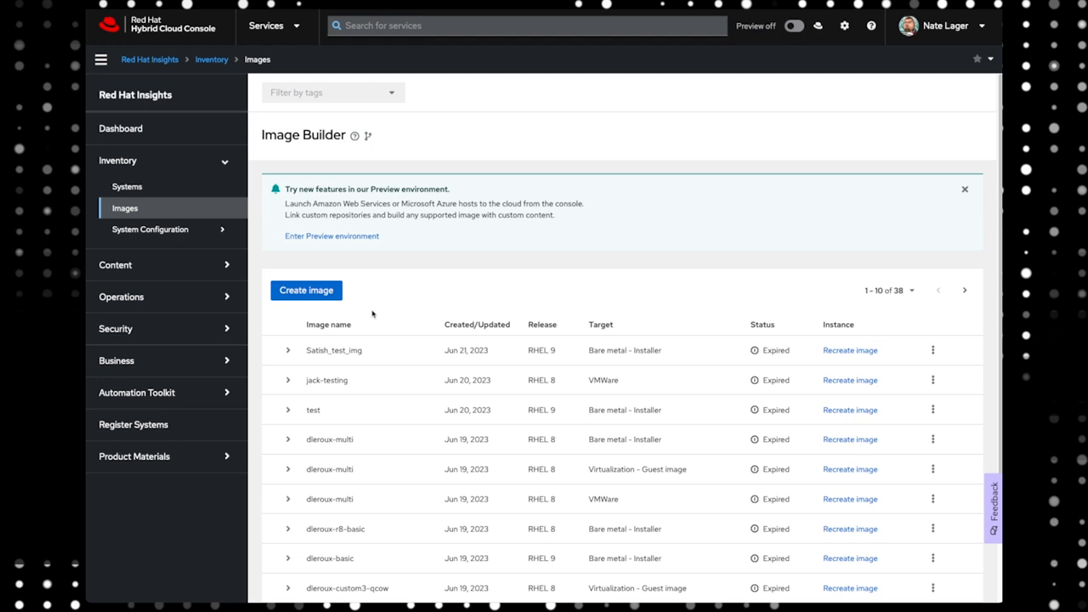
Begin a new image keeping RHEL 9 as release and Amazon Web Services as target.
{"action": "left_click", "coordinate": [306, 289]}
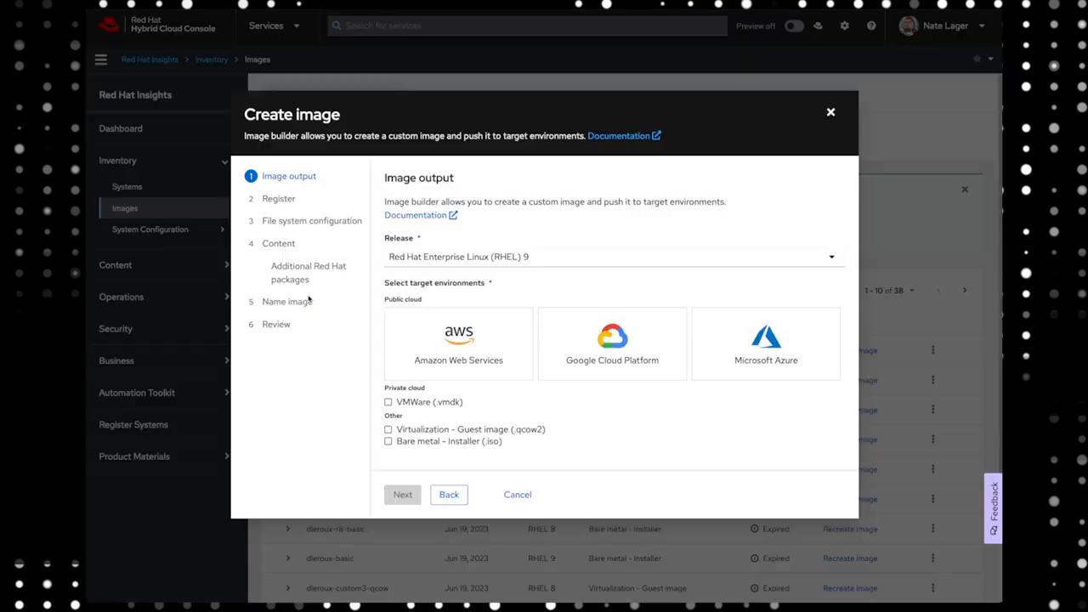
{"action": "mouse_move", "coordinate": [449, 271]}
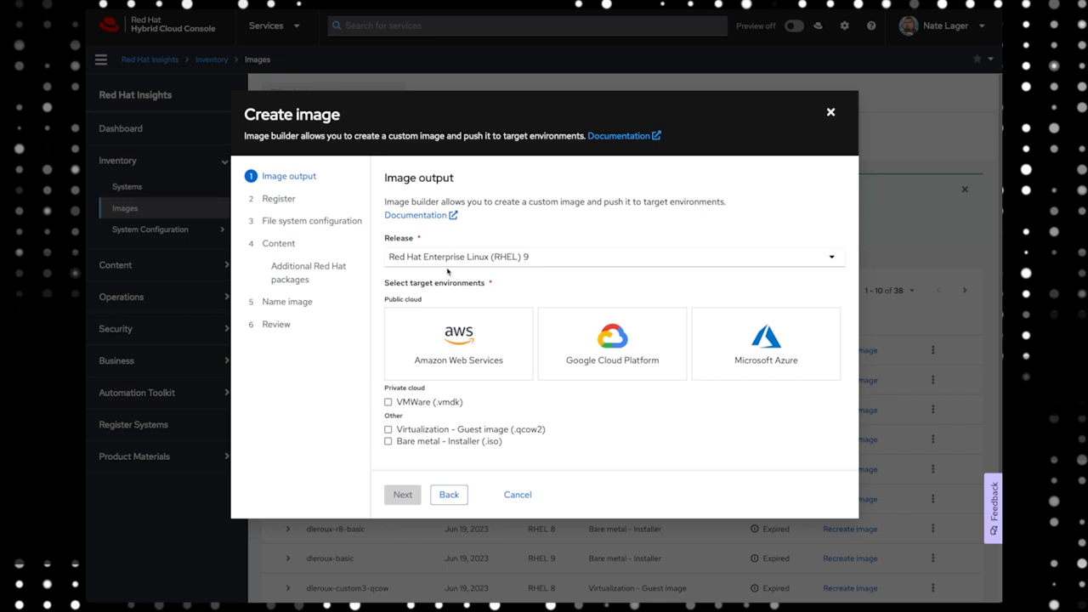
{"action": "mouse_move", "coordinate": [491, 177]}
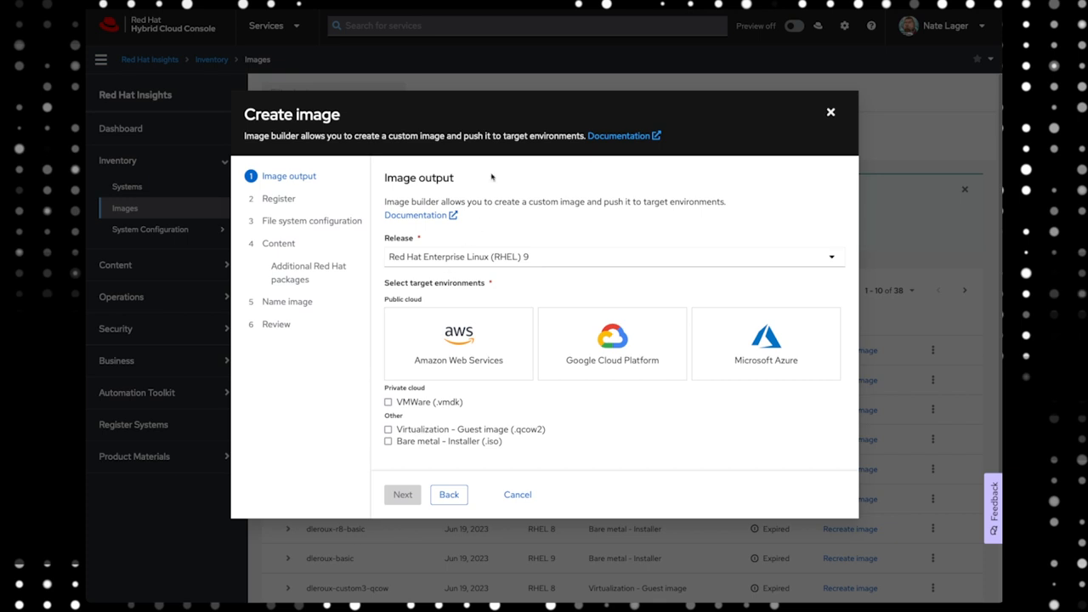
{"action": "mouse_move", "coordinate": [501, 257]}
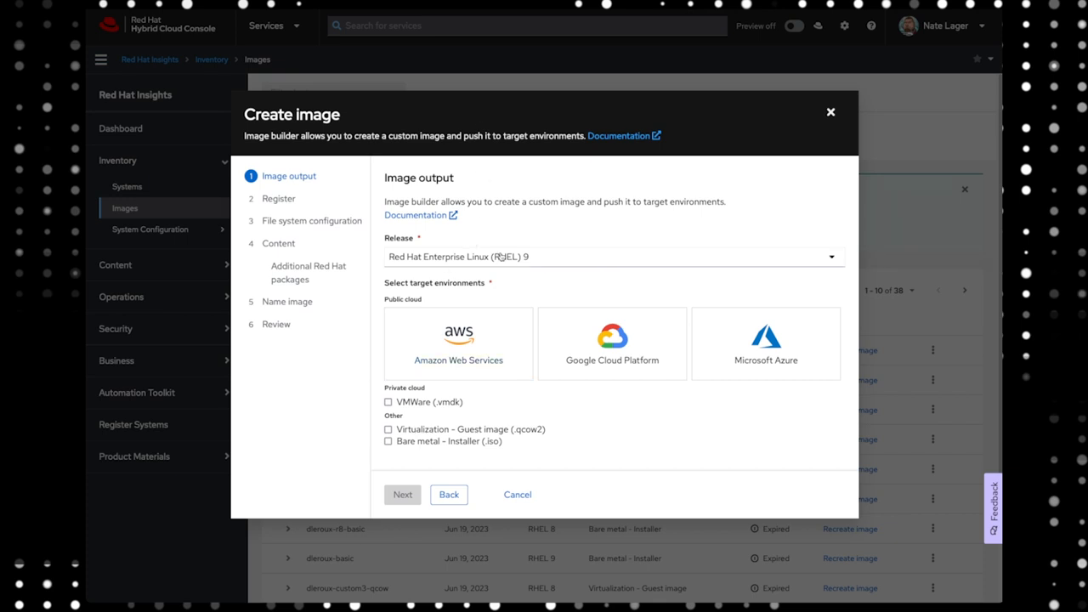
{"action": "left_click", "coordinate": [612, 255]}
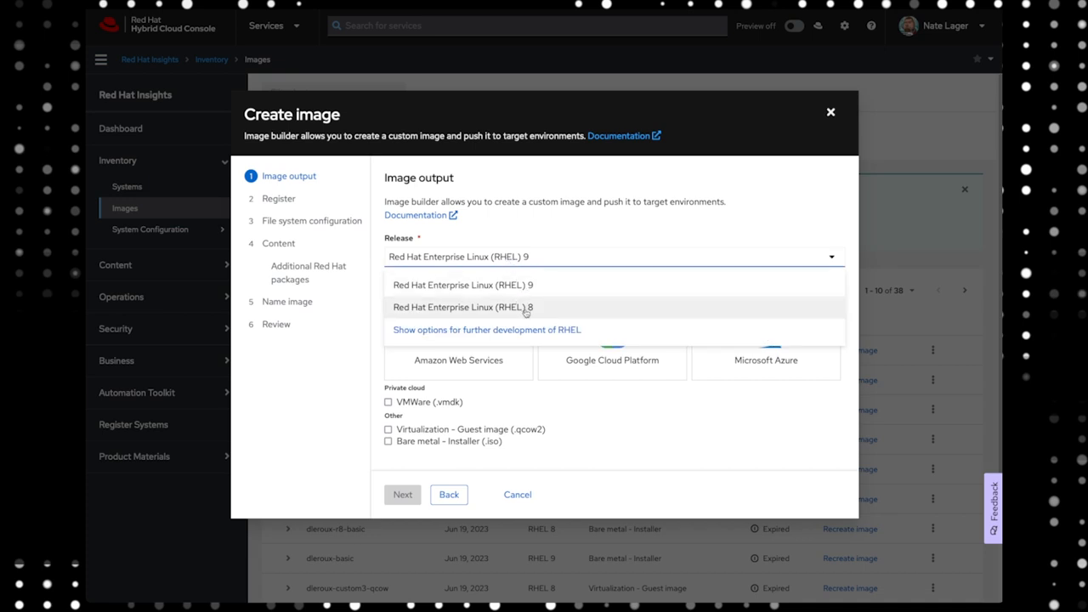
{"action": "left_click", "coordinate": [486, 330]}
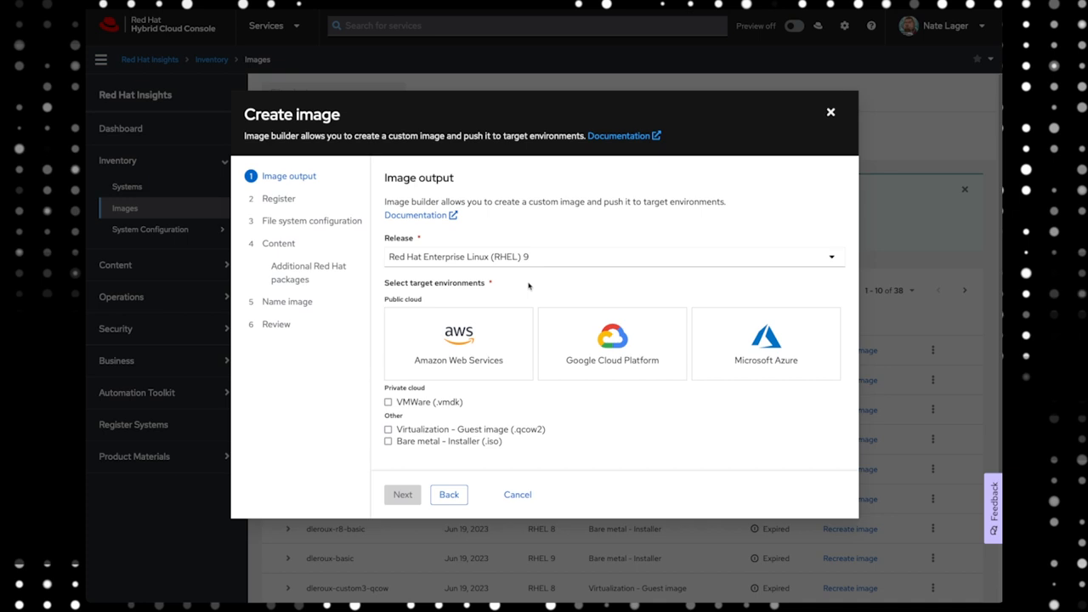
{"action": "left_click", "coordinate": [459, 340]}
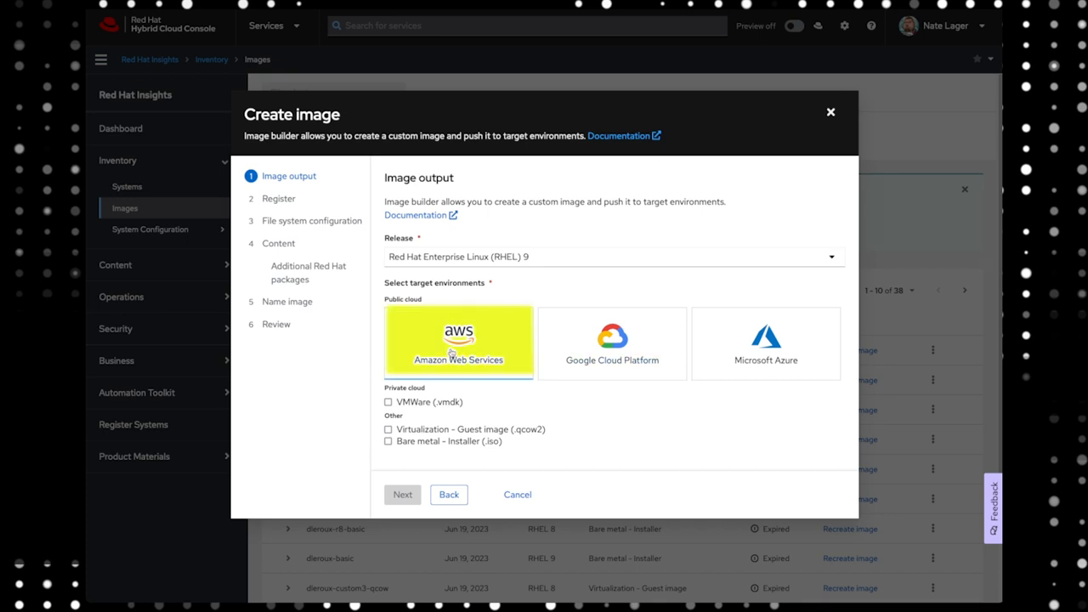
{"action": "left_click", "coordinate": [459, 340]}
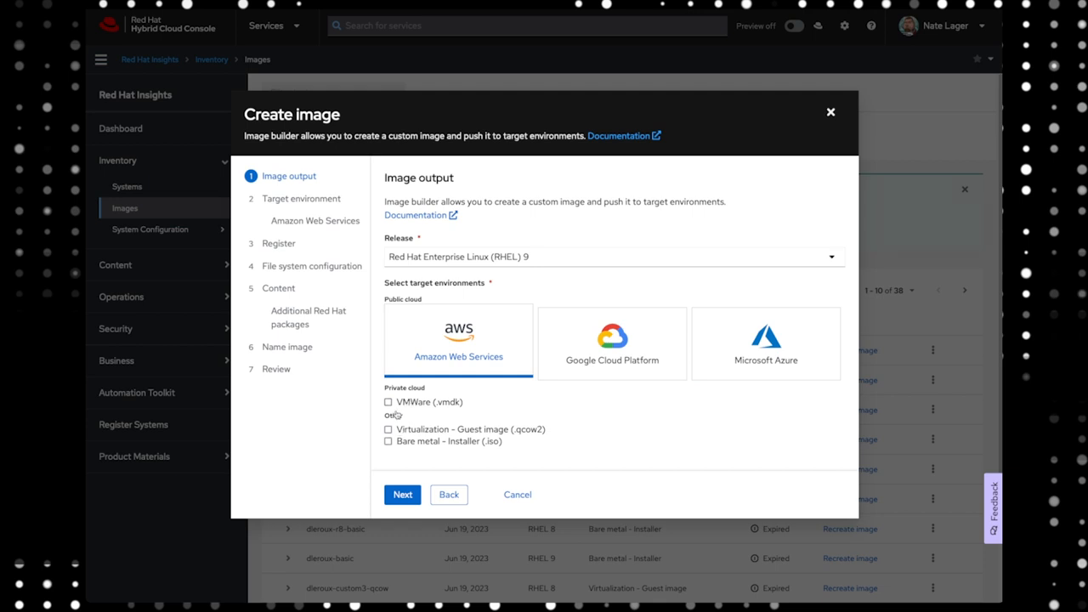
{"action": "mouse_move", "coordinate": [408, 418]}
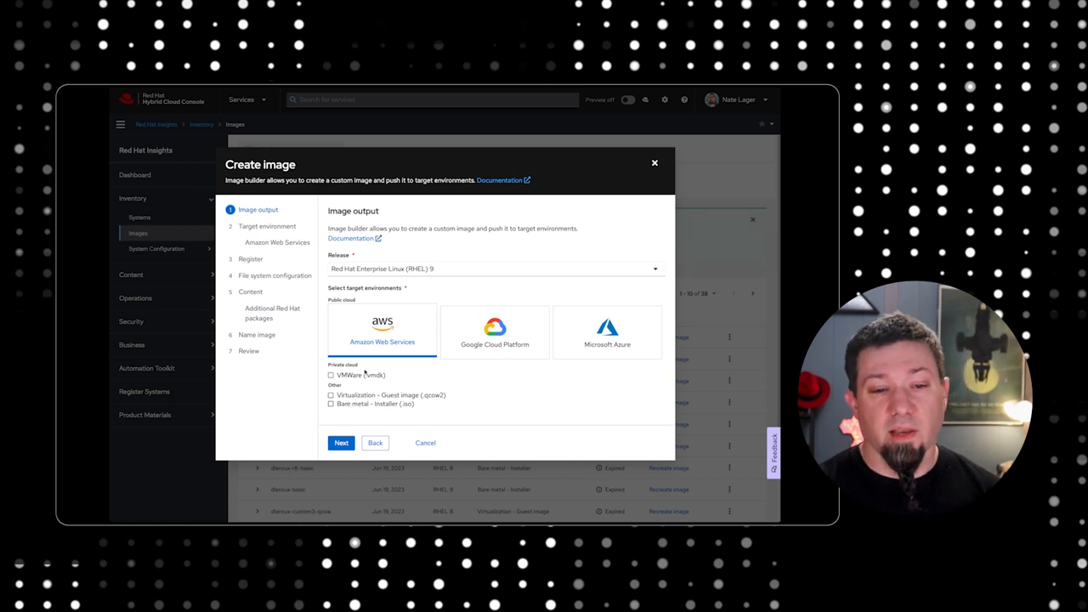
{"action": "left_click", "coordinate": [340, 442]}
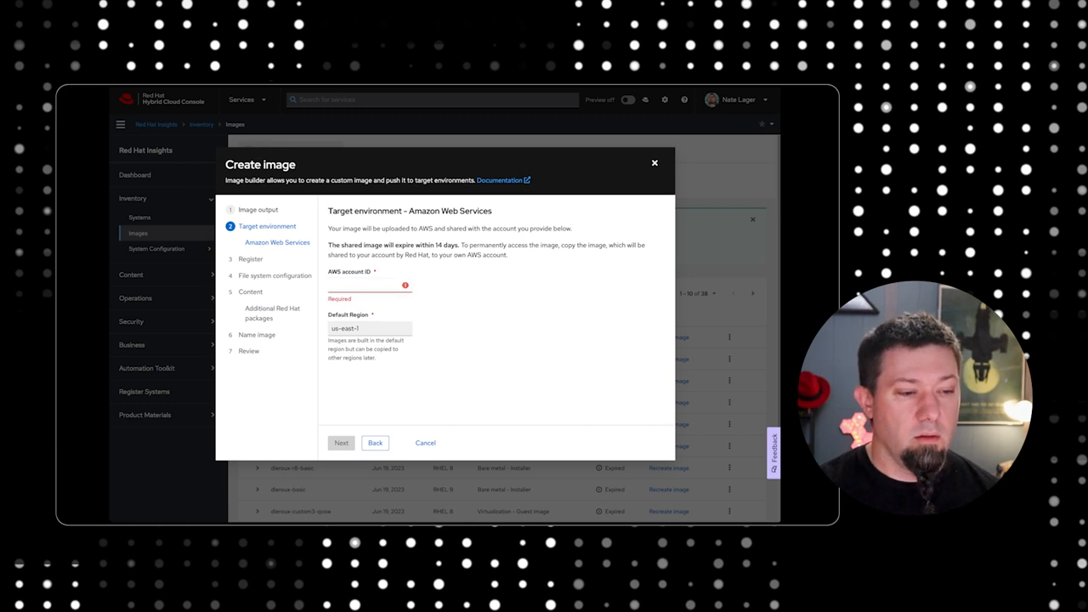
{"action": "mouse_move", "coordinate": [200, 277]}
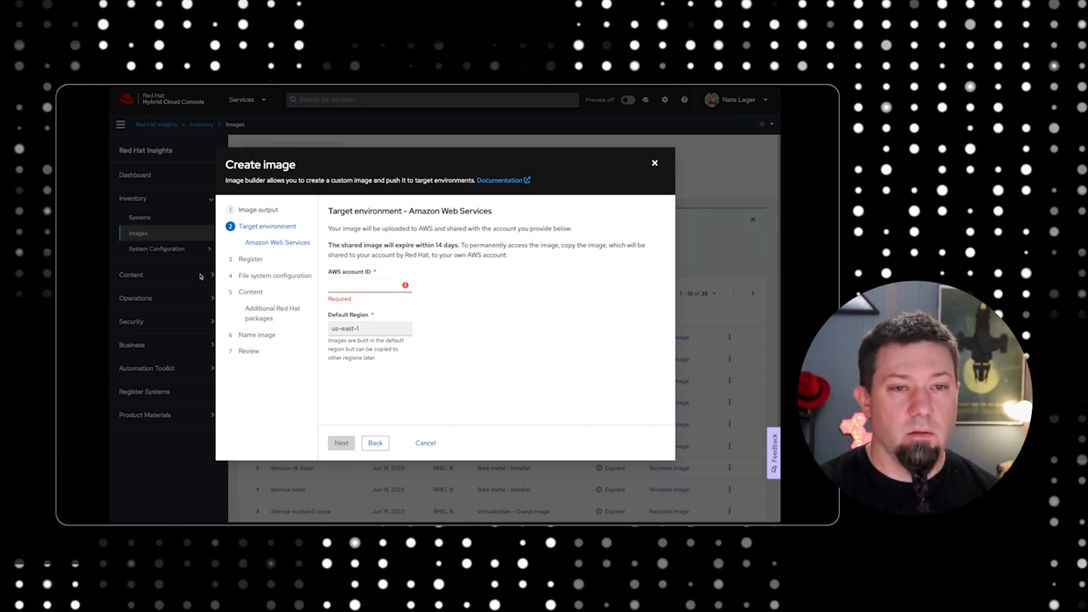
{"action": "left_click", "coordinate": [367, 285]}
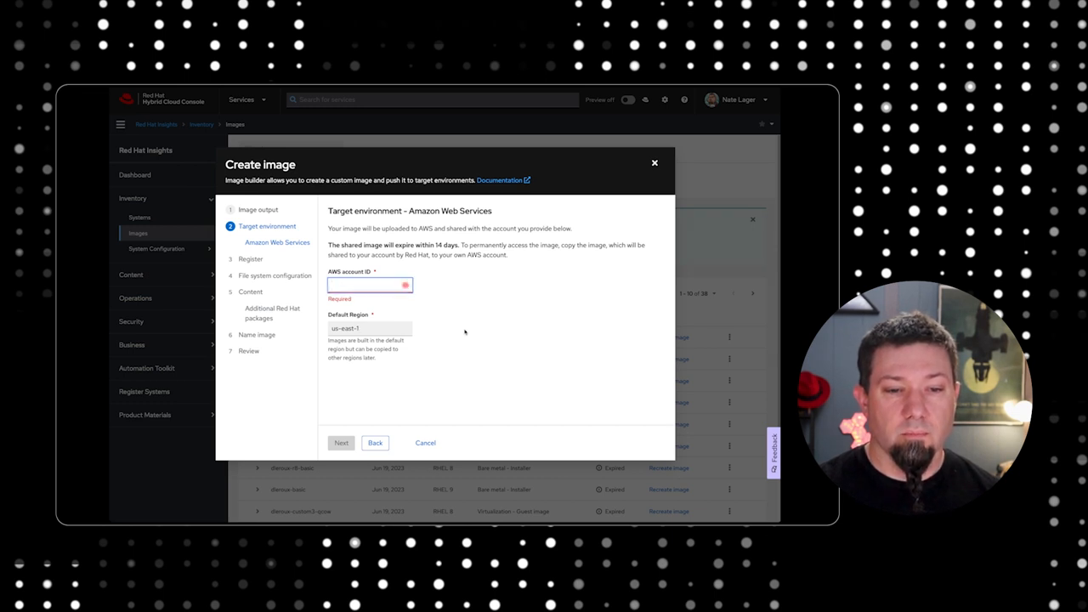
{"action": "type", "text": "123456789012"}
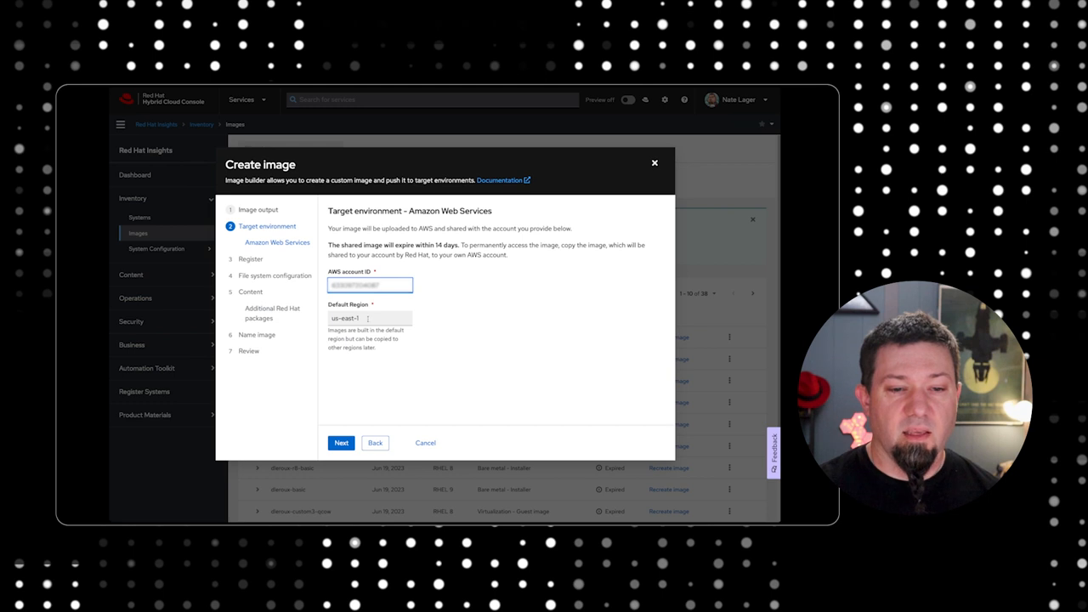
{"action": "left_click", "coordinate": [371, 318]}
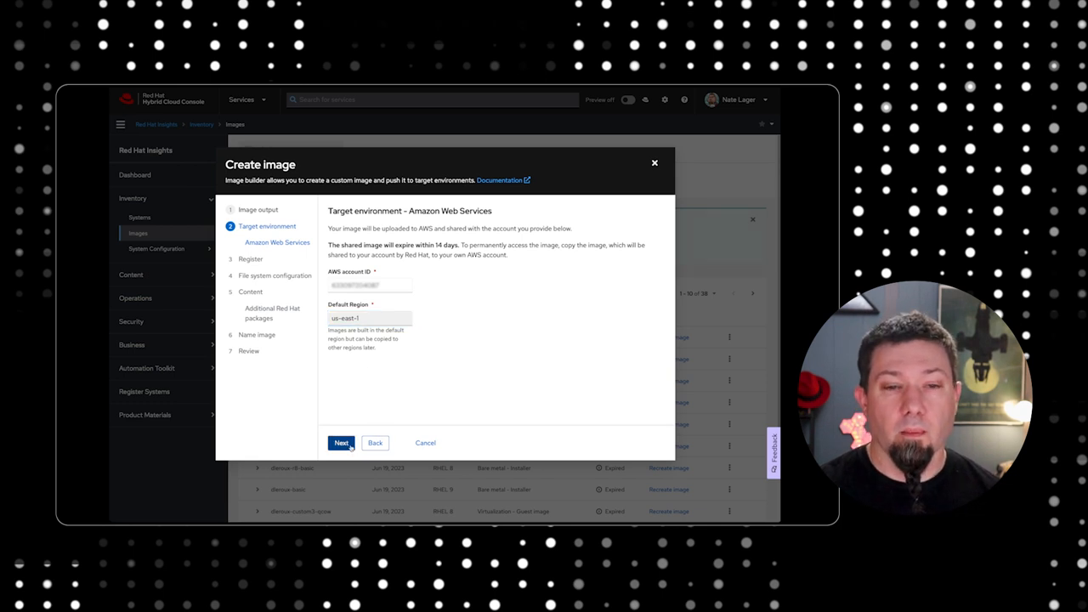
Keep automatic registration, choose an activation key and continue to file system configuration.
{"action": "left_click", "coordinate": [340, 442]}
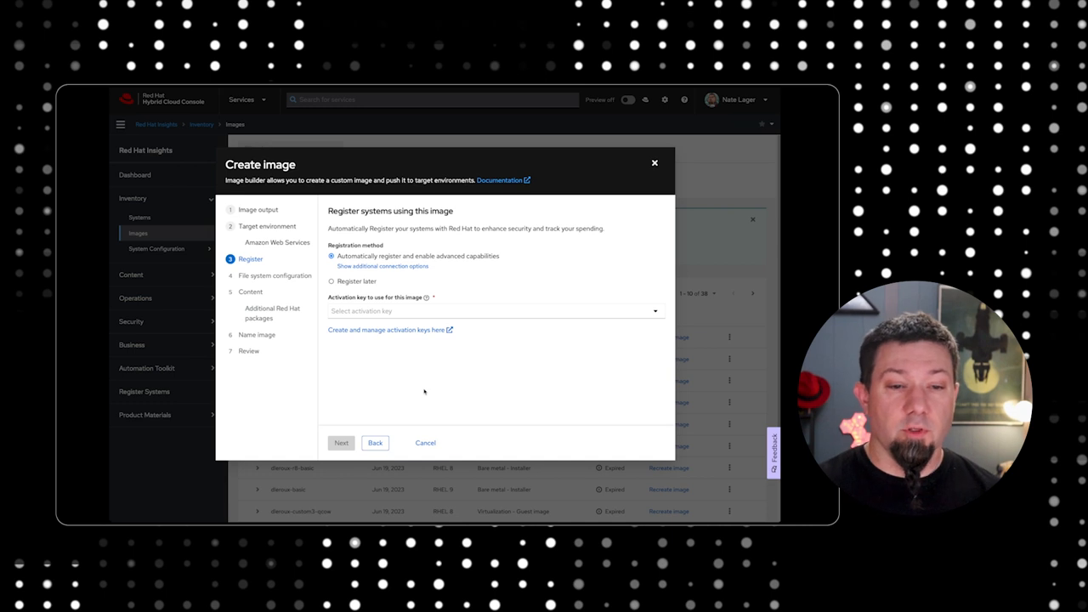
{"action": "mouse_move", "coordinate": [382, 371]}
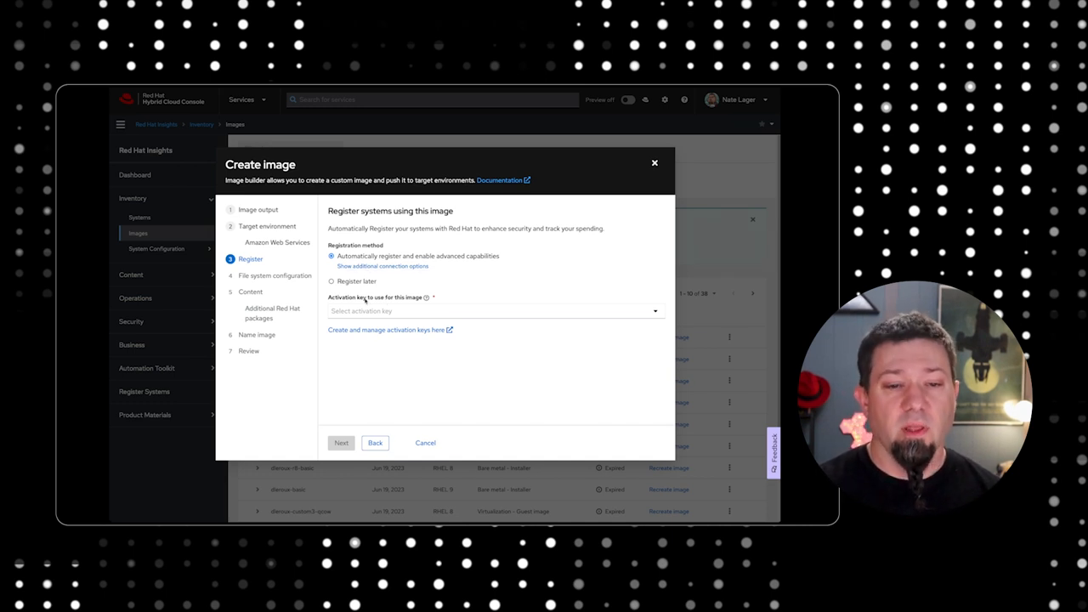
{"action": "left_click", "coordinate": [485, 309]}
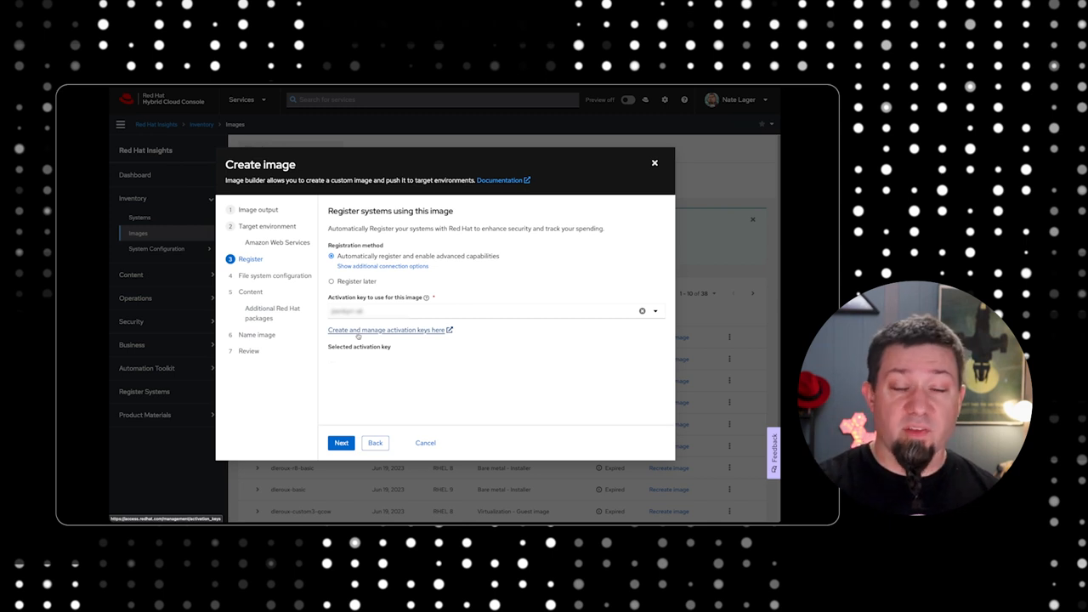
{"action": "left_click", "coordinate": [493, 309]}
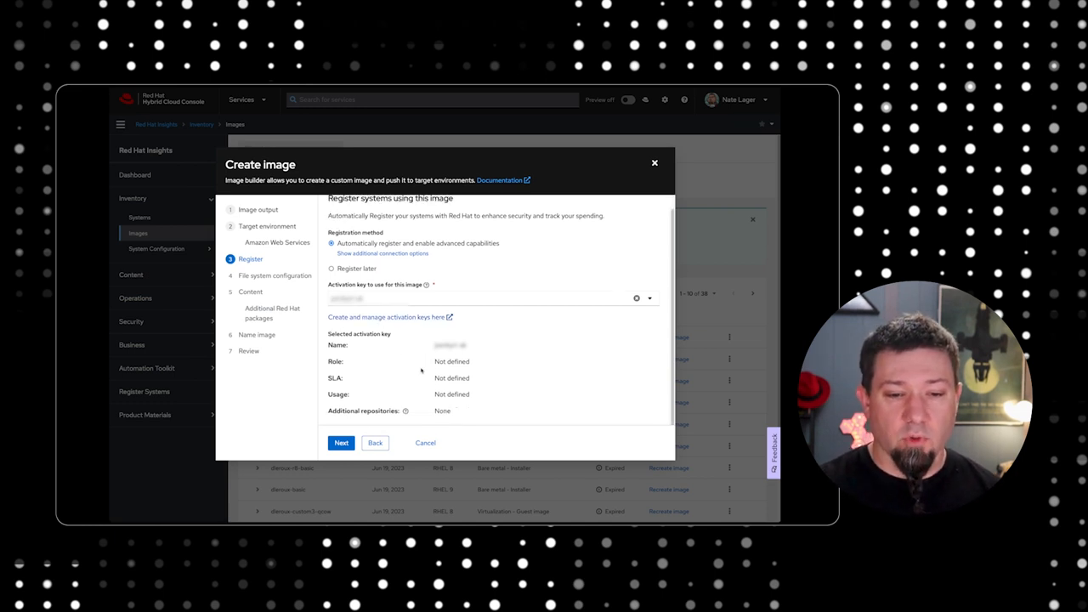
{"action": "left_click", "coordinate": [340, 442]}
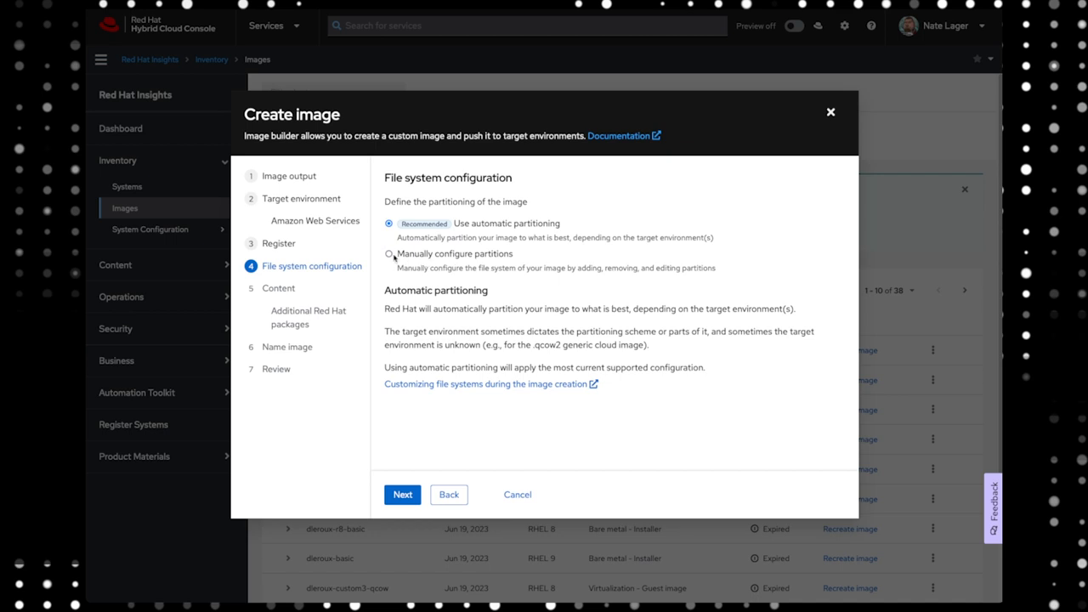
Choose manual partitioning and add a /home partition of 5 GiB.
{"action": "left_click", "coordinate": [389, 253]}
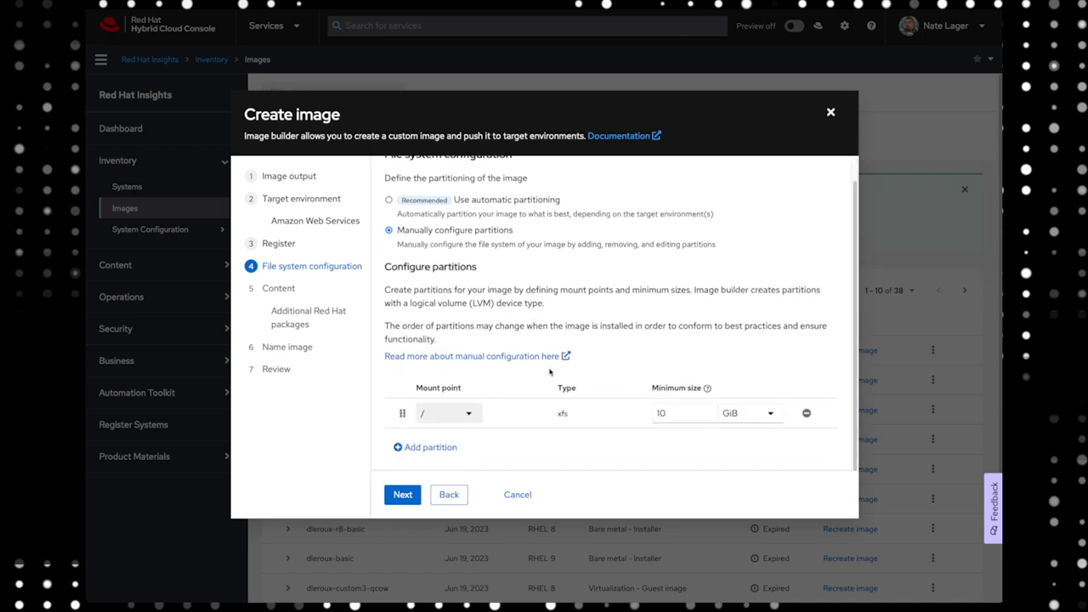
{"action": "mouse_move", "coordinate": [517, 415]}
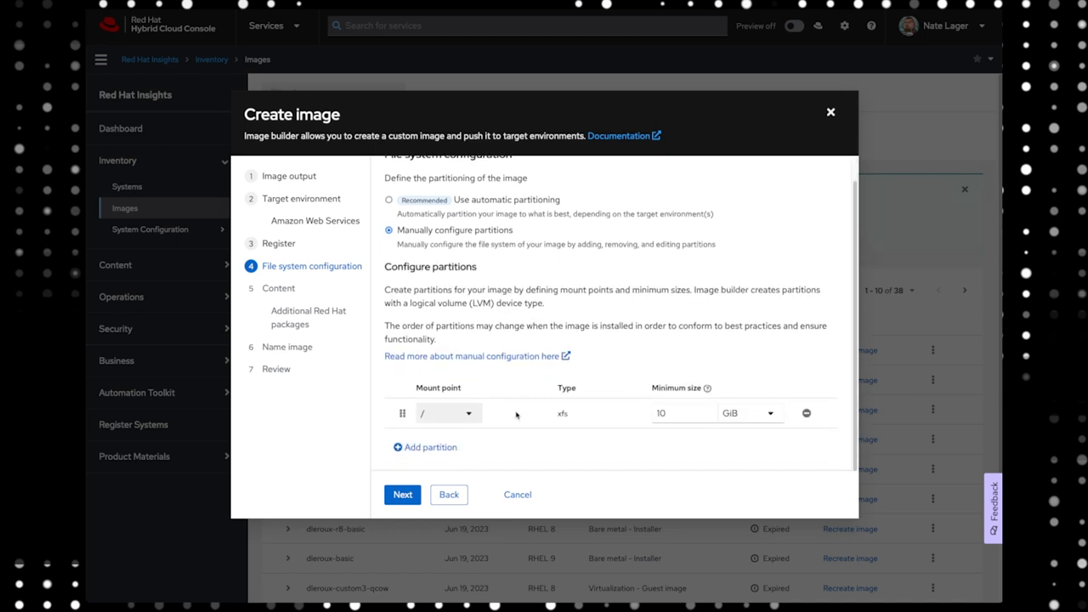
{"action": "mouse_move", "coordinate": [571, 435]}
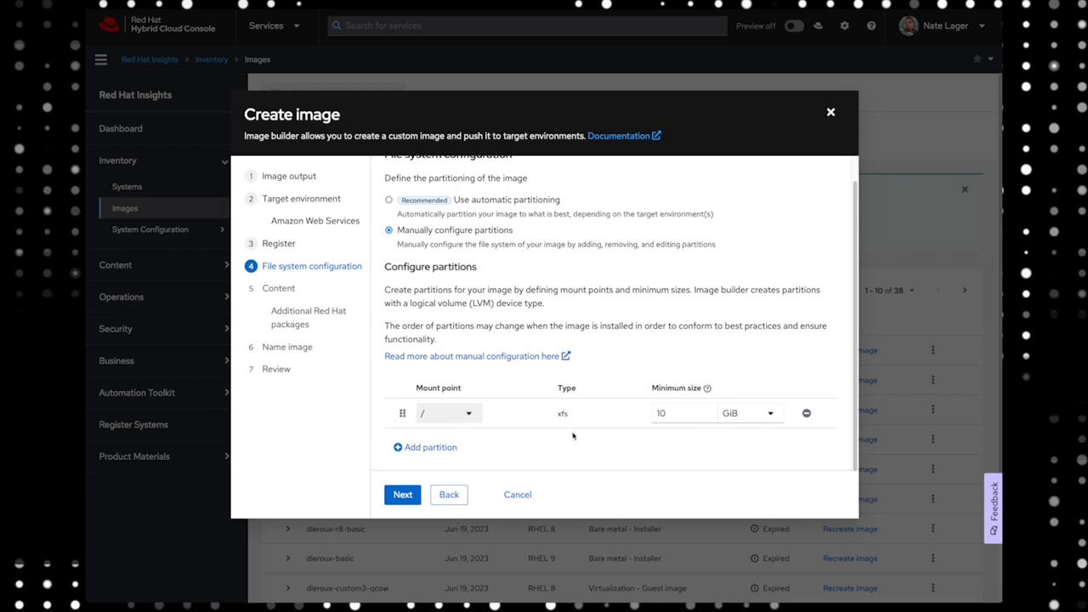
{"action": "left_click", "coordinate": [425, 448]}
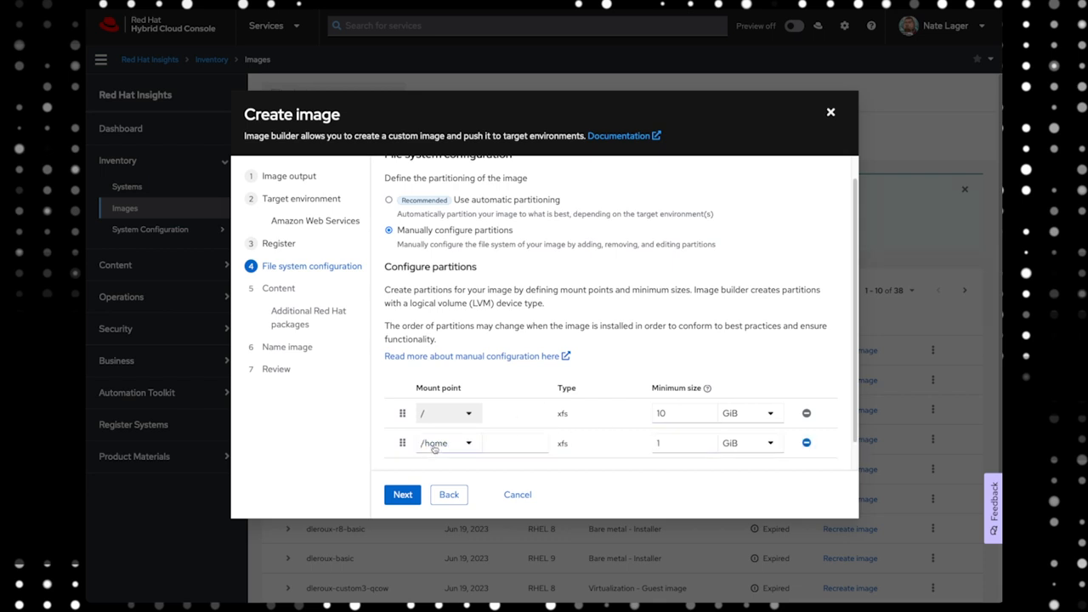
{"action": "left_click", "coordinate": [680, 442]}
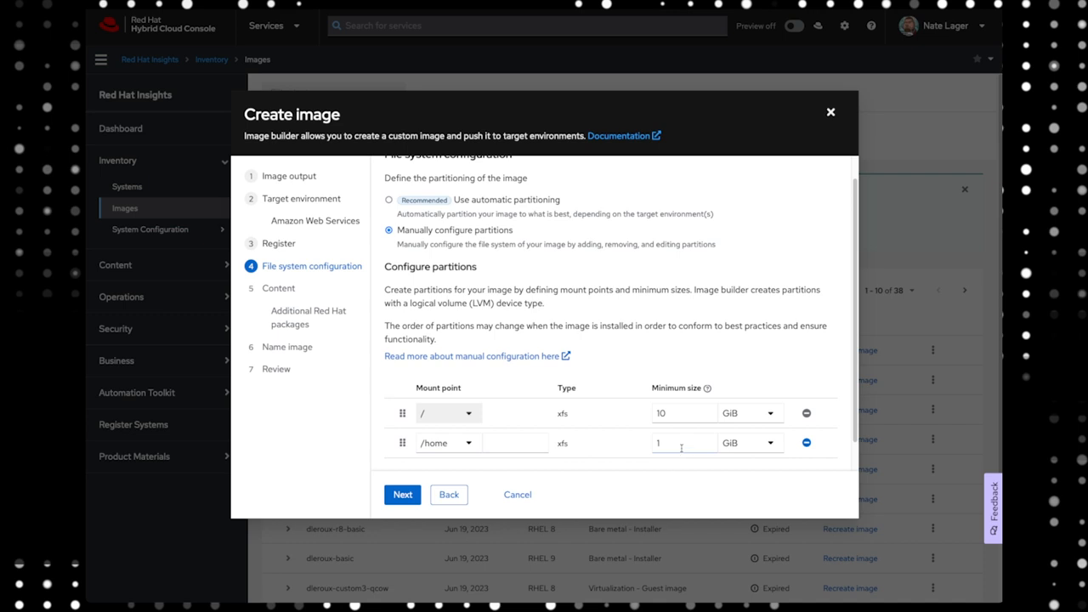
{"action": "type", "text": "5"}
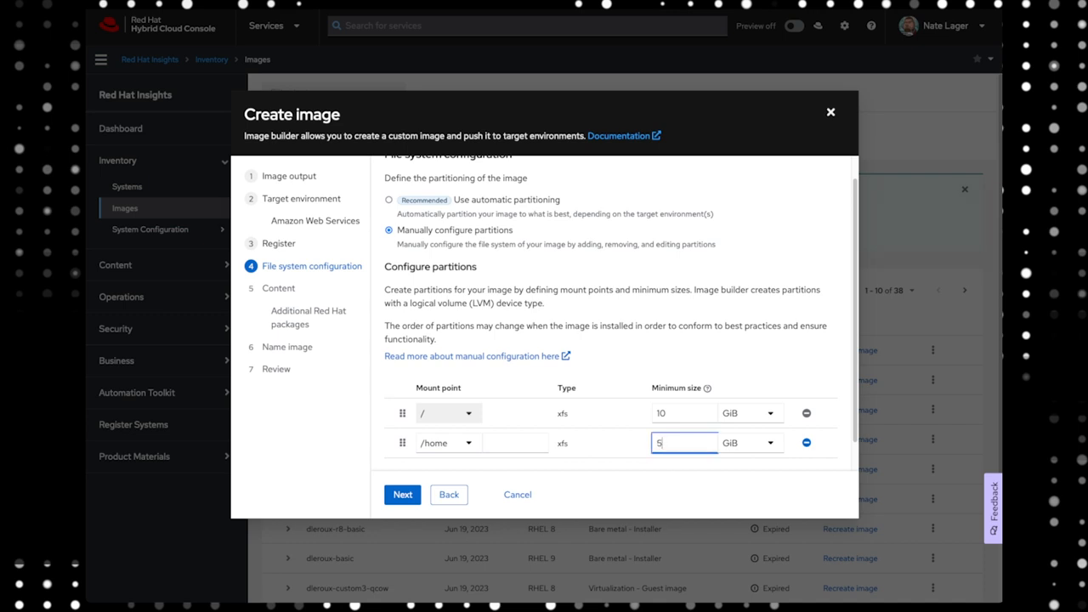
{"action": "mouse_move", "coordinate": [452, 474]}
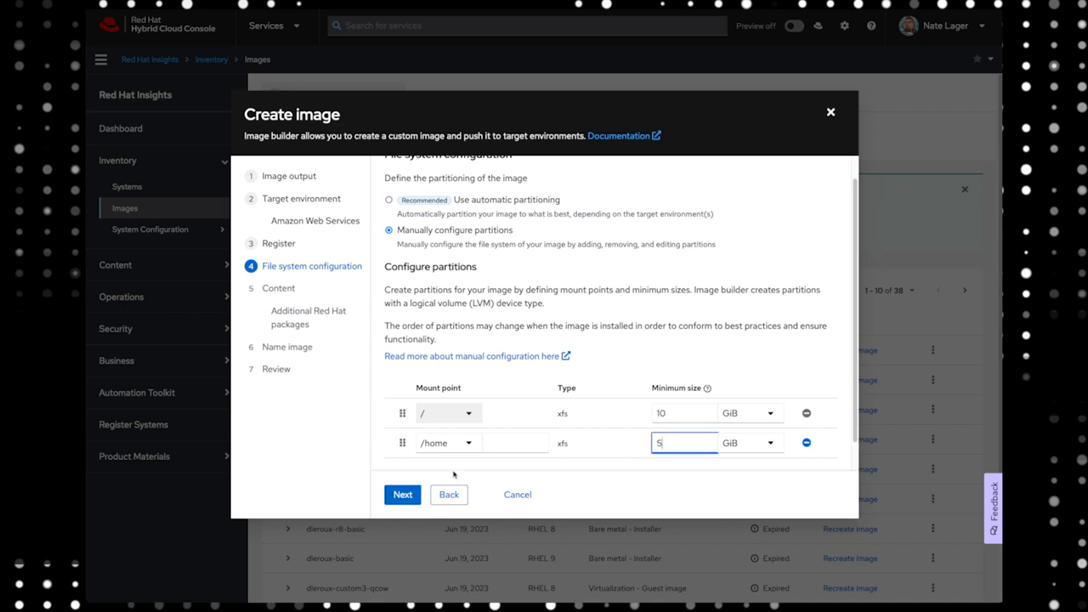
{"action": "mouse_move", "coordinate": [510, 456]}
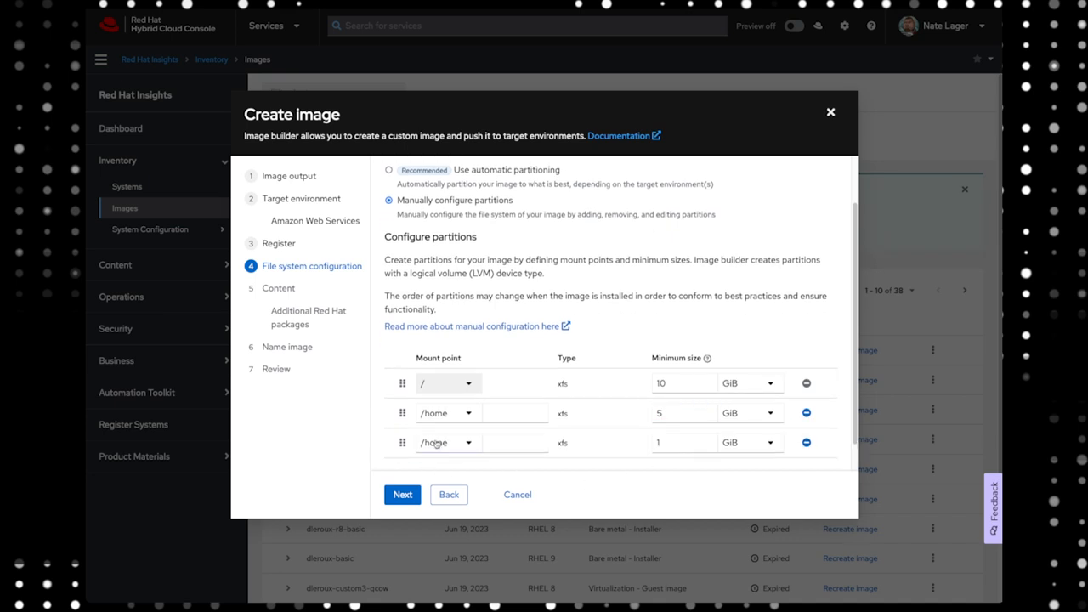
Add a /tmp partition of 2 GiB and a further /var partition row.
{"action": "left_click", "coordinate": [445, 443]}
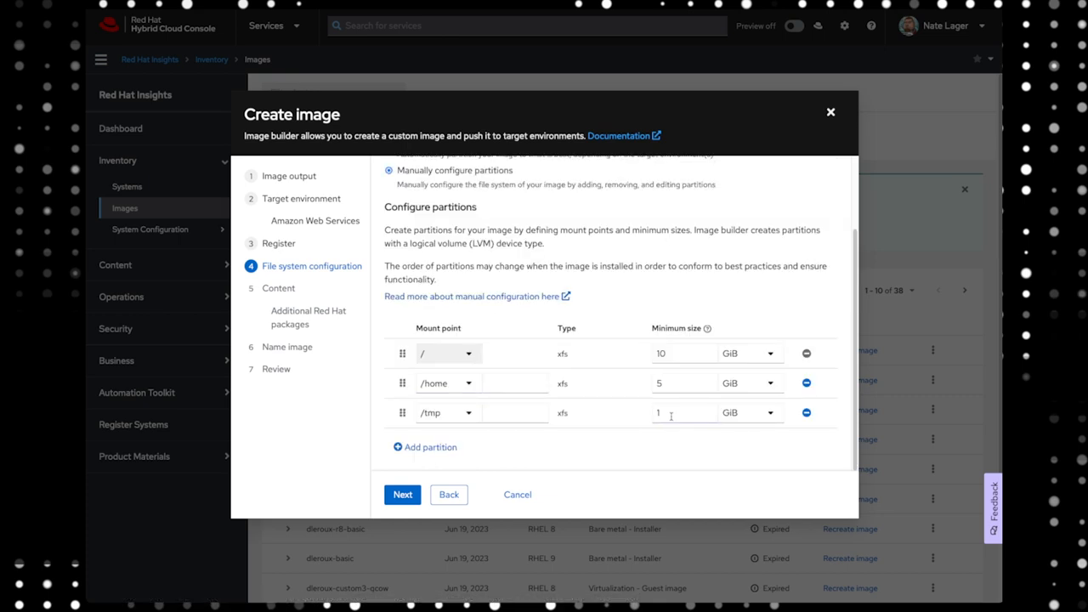
{"action": "type", "text": "2"}
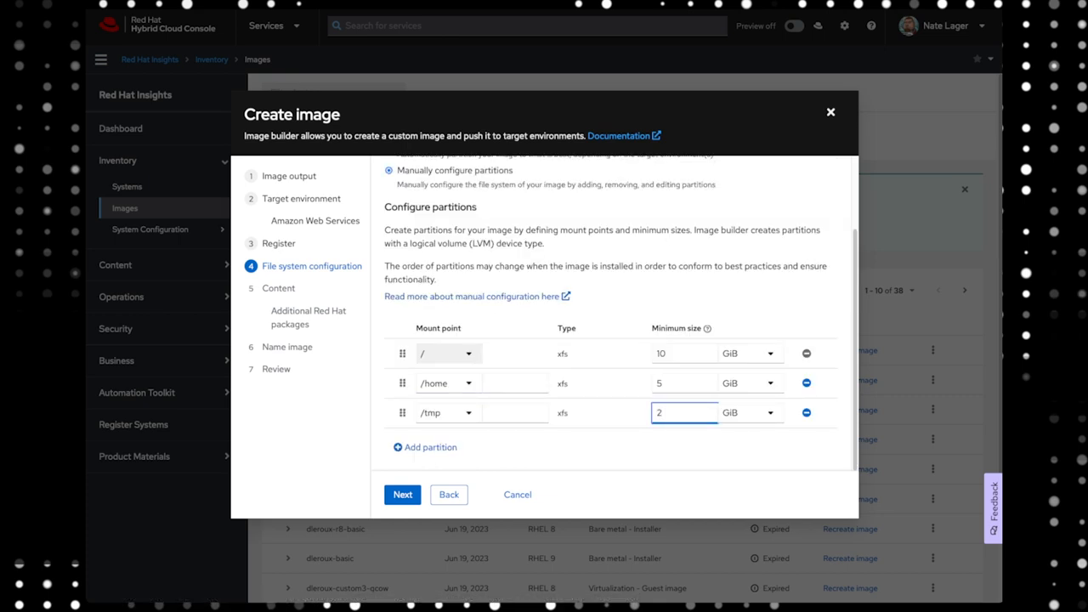
{"action": "left_click", "coordinate": [425, 446]}
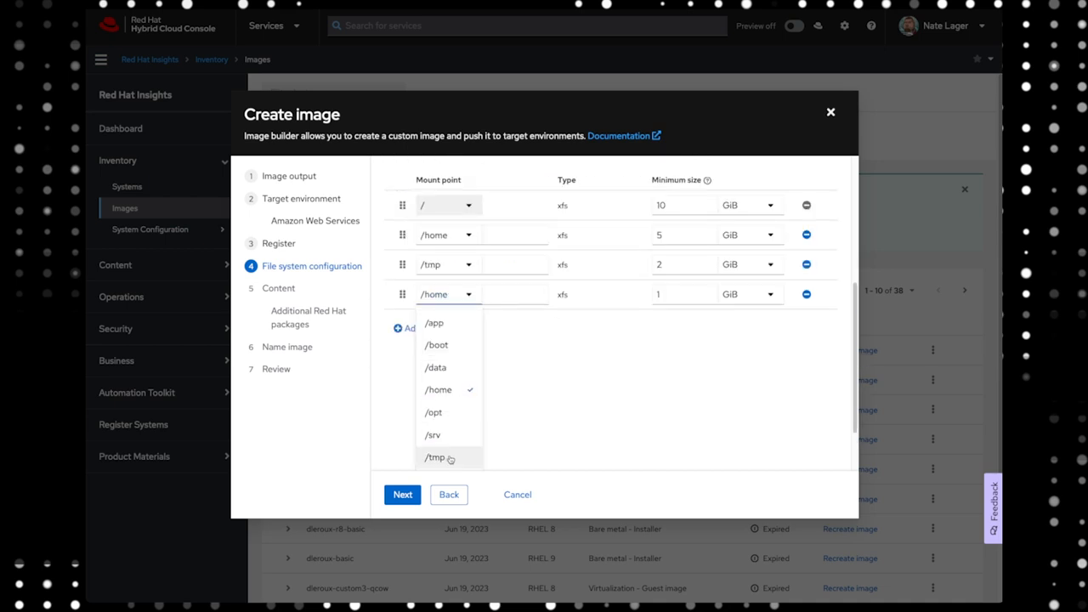
{"action": "scroll", "scroll_direction": "down", "scroll_amount": 3}
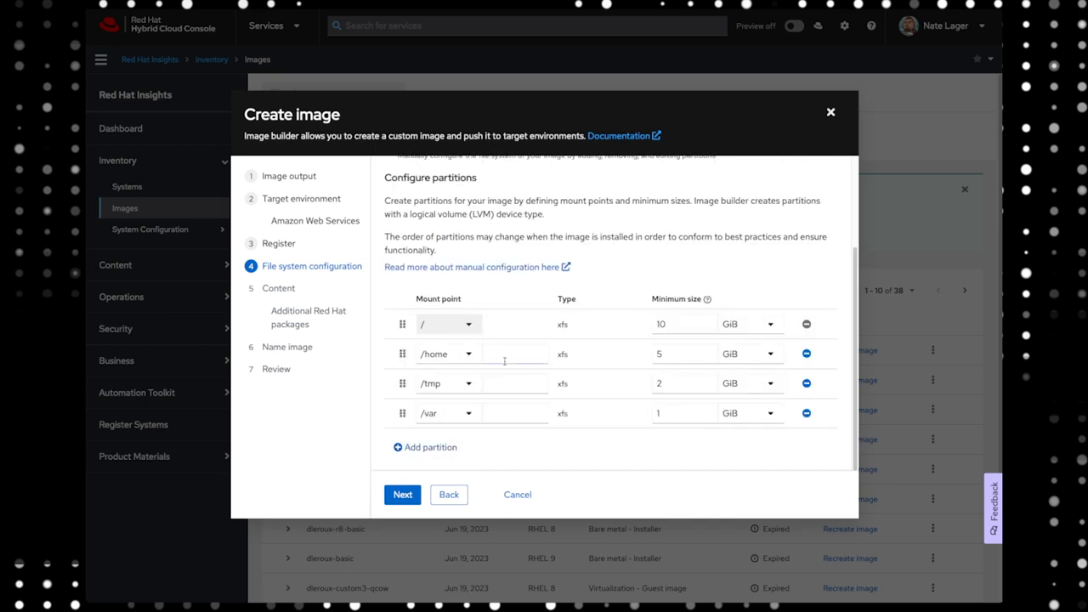
{"action": "left_click", "coordinate": [683, 413]}
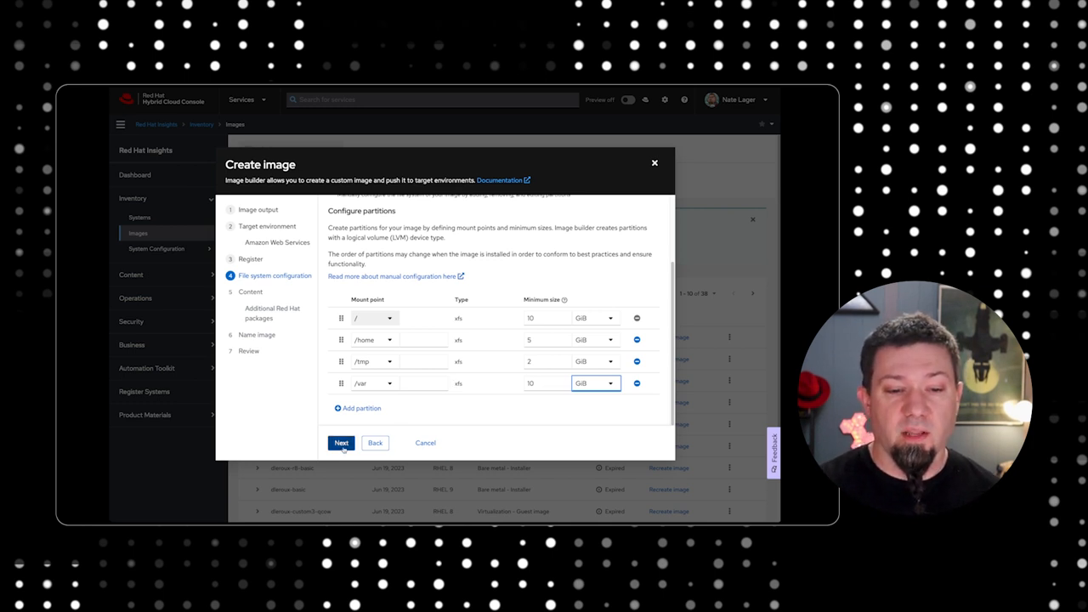
Search available packages for vim and add vim-minimal to the chosen packages.
{"action": "left_click", "coordinate": [340, 442]}
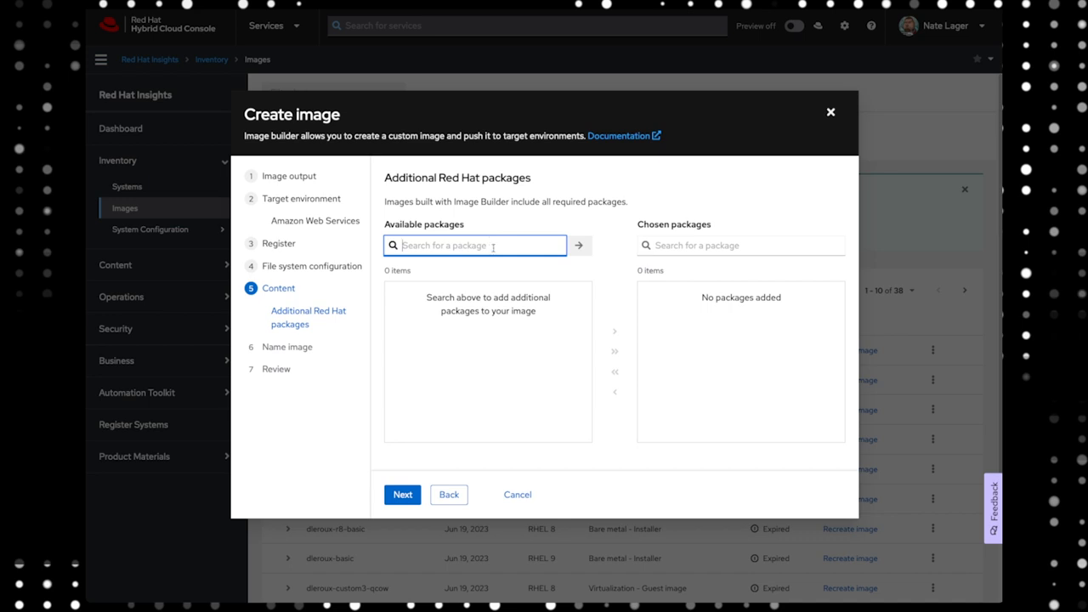
{"action": "mouse_move", "coordinate": [503, 245]}
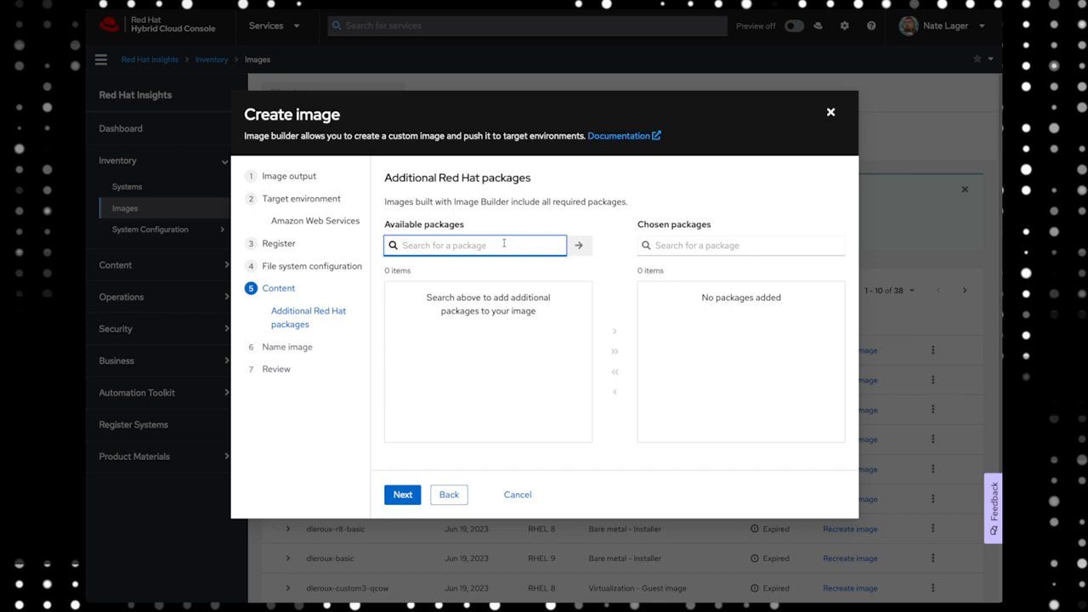
{"action": "type", "text": "vim"}
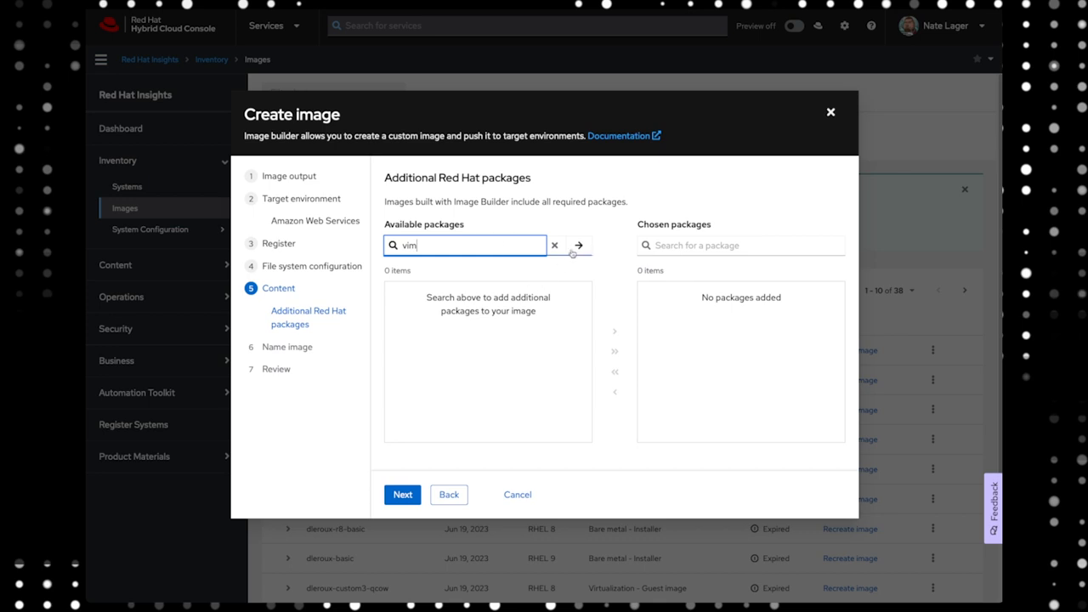
{"action": "left_click", "coordinate": [579, 245]}
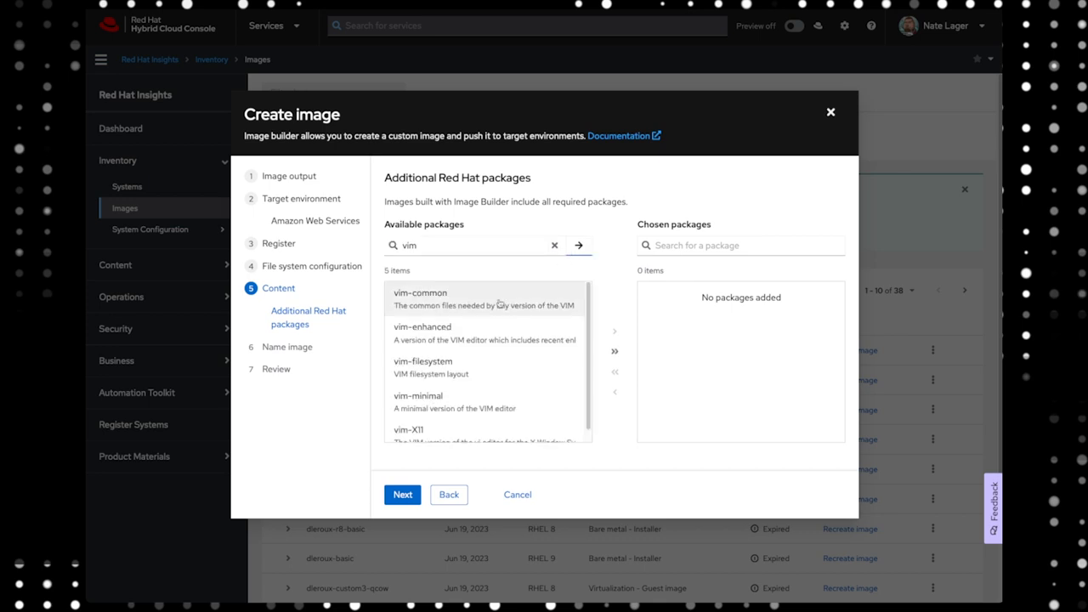
{"action": "mouse_move", "coordinate": [500, 332]}
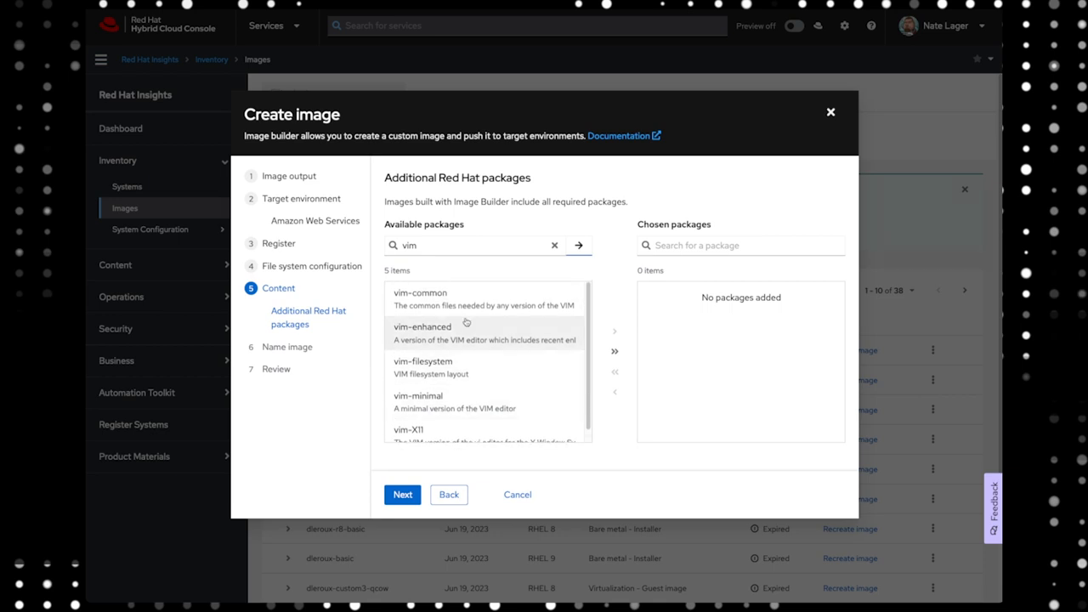
{"action": "left_click", "coordinate": [418, 401]}
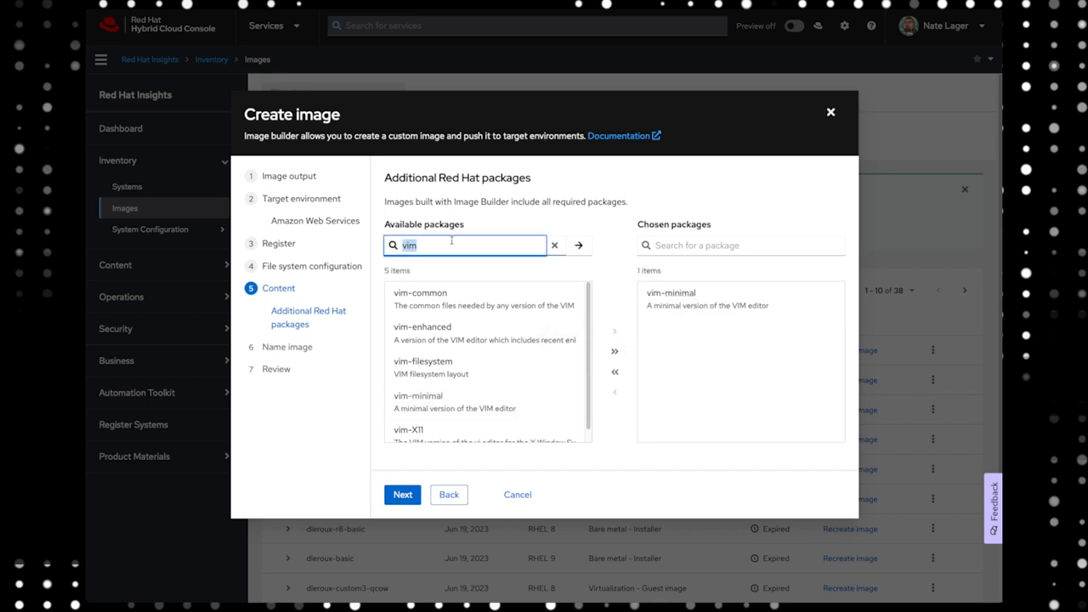
{"action": "left_click", "coordinate": [555, 245]}
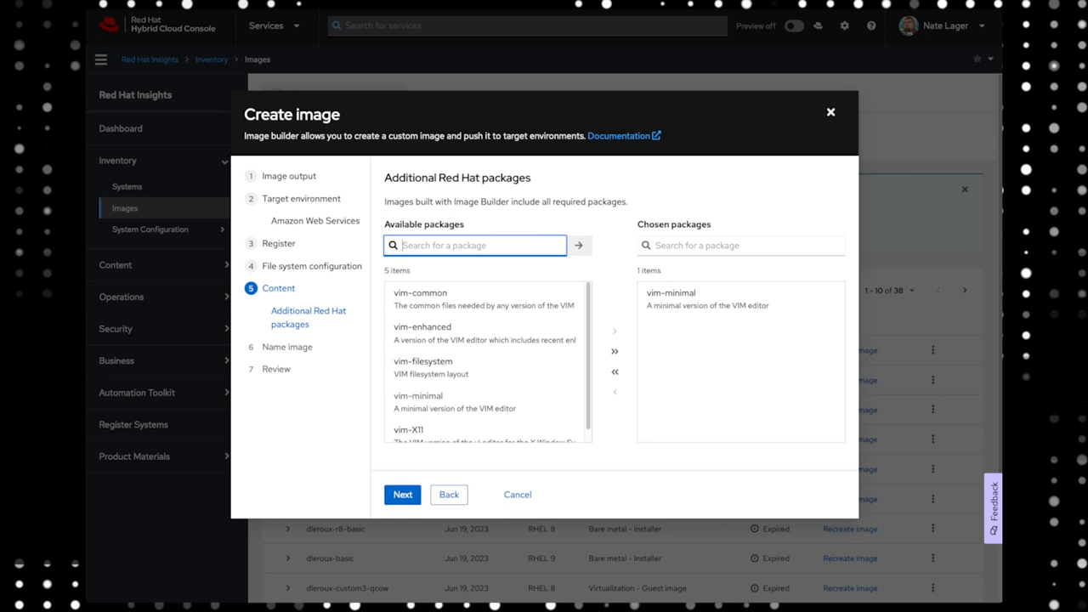
Search for httpd and add all matching httpd packages to the image.
{"action": "left_click", "coordinate": [474, 245]}
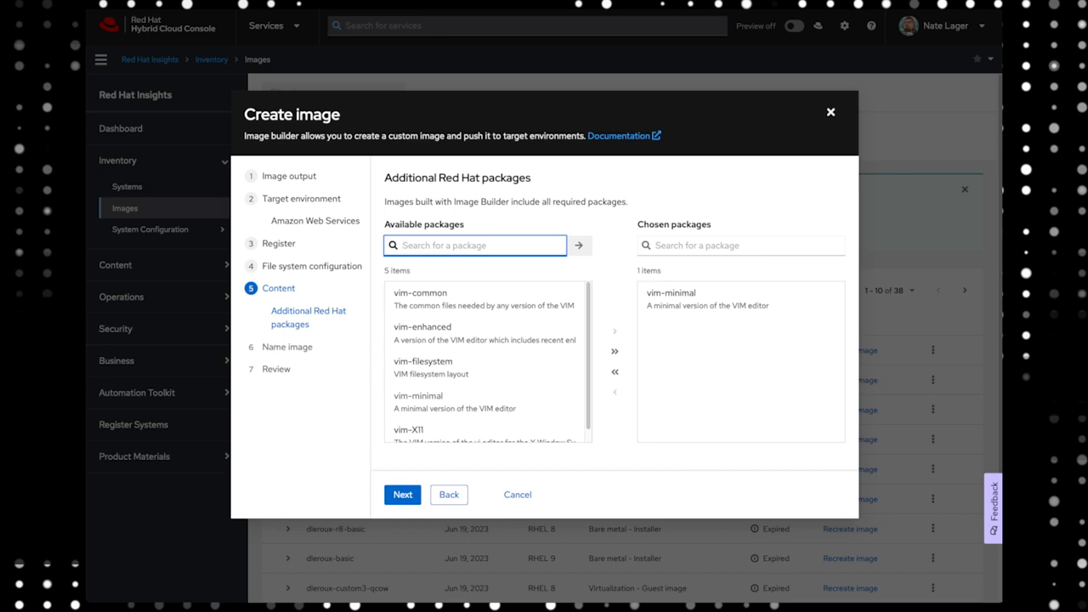
{"action": "type", "text": "httpd"}
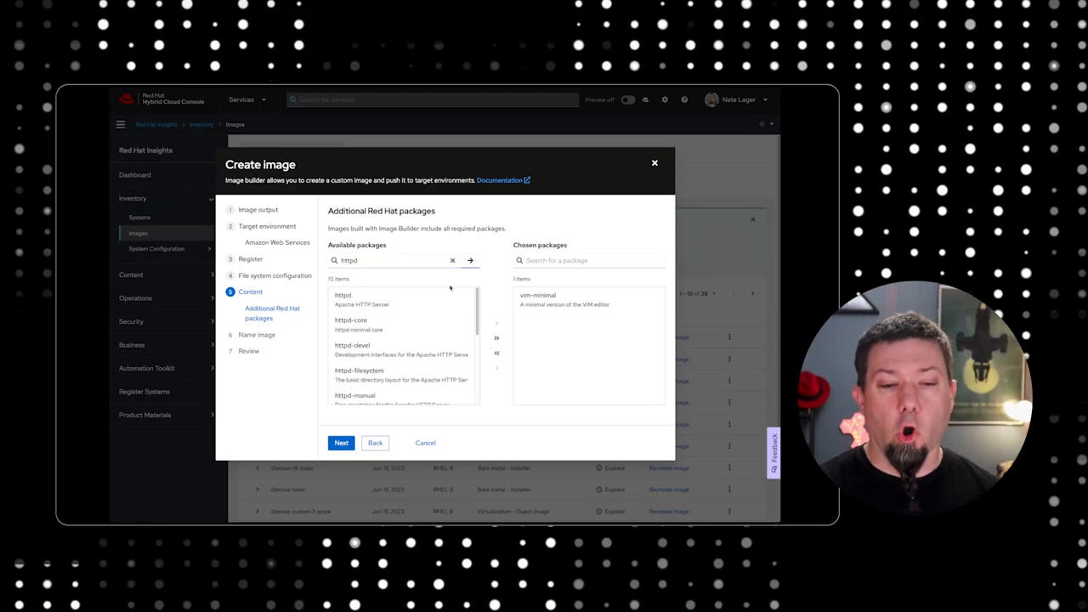
{"action": "scroll", "scroll_direction": "down", "scroll_amount": 3}
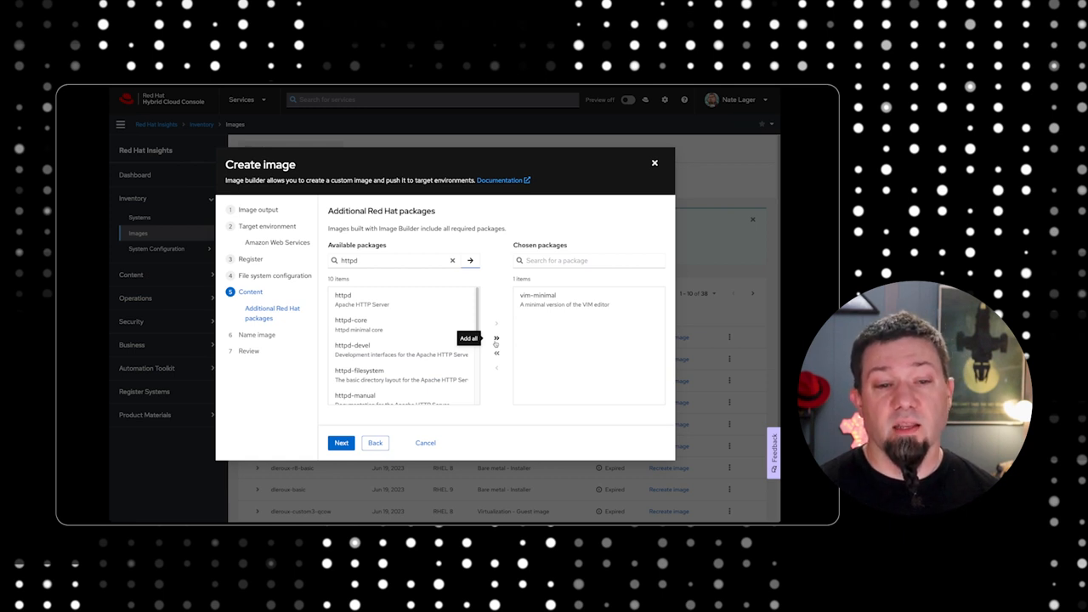
{"action": "left_click", "coordinate": [497, 336]}
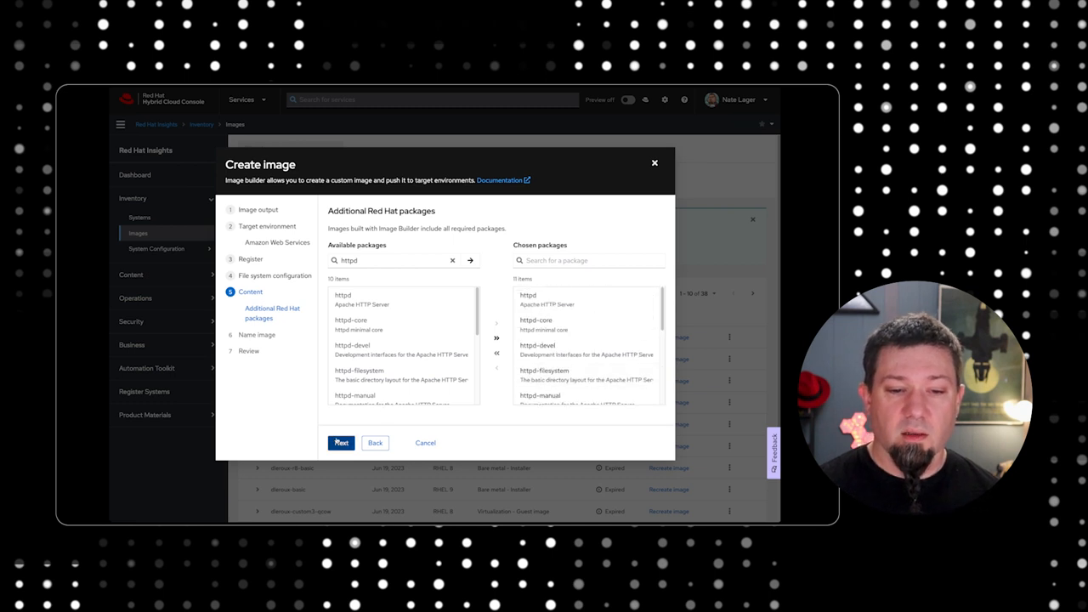
Name the image 'Nate-ai' and continue to the final review summary.
{"action": "left_click", "coordinate": [340, 442]}
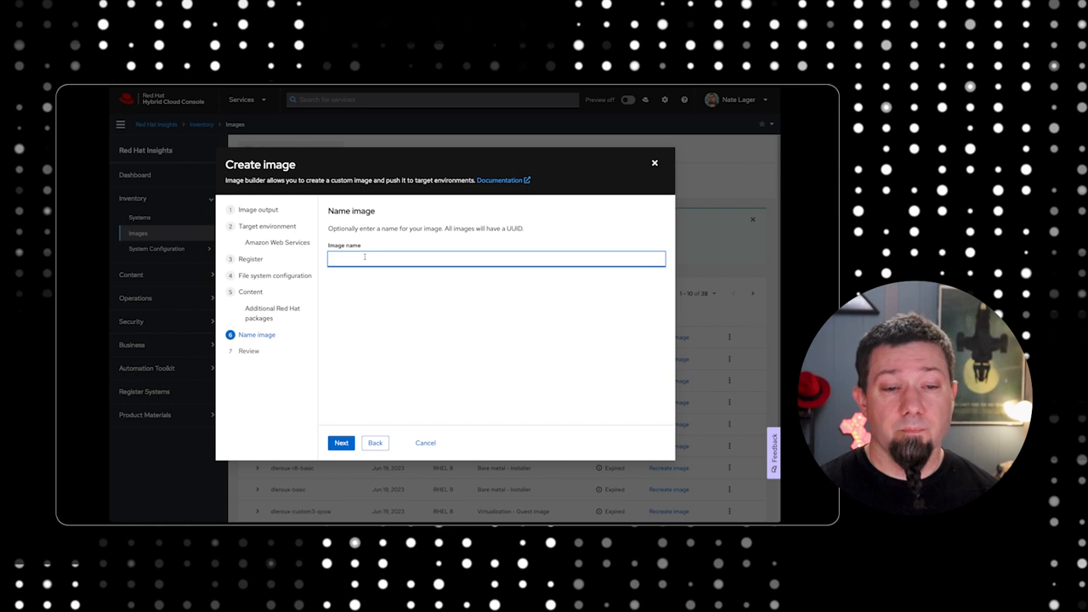
{"action": "type", "text": "Nate-ai"}
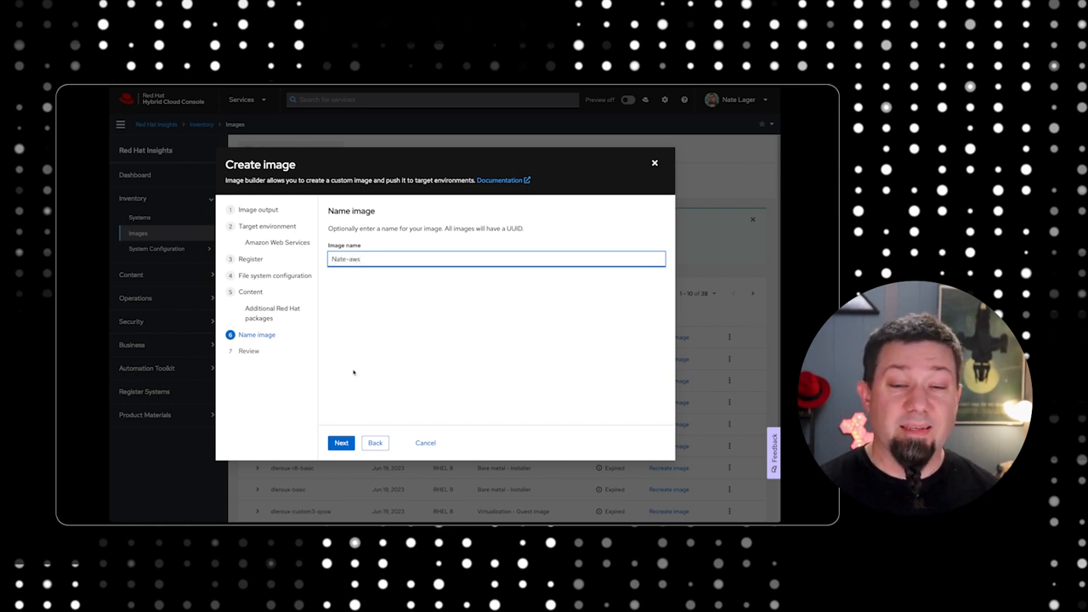
{"action": "left_click", "coordinate": [340, 442]}
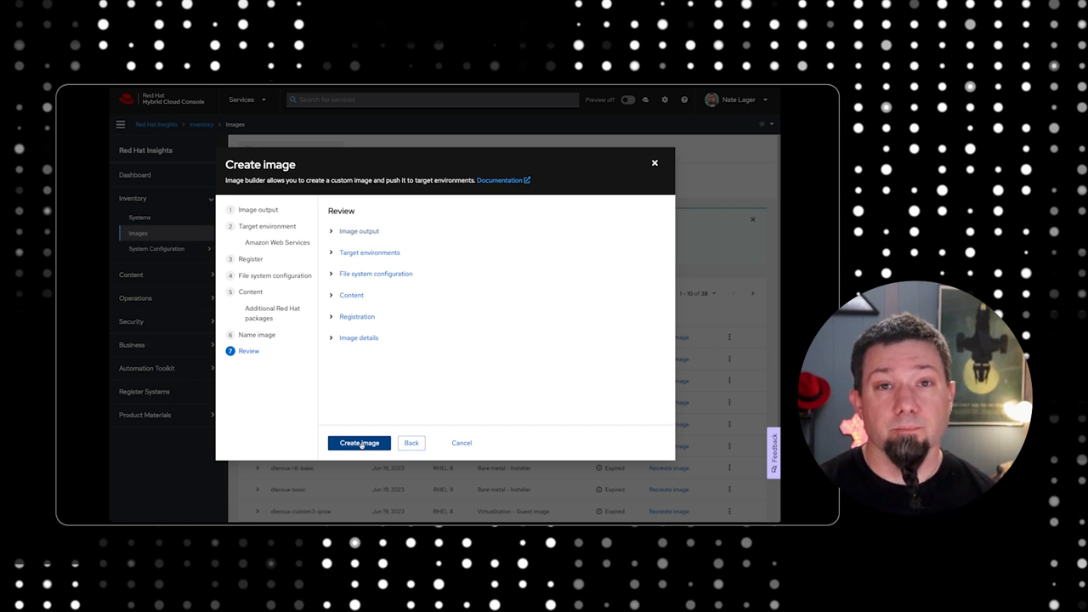
Create the image and bring up launch options for the ready AWS build.
{"action": "left_click", "coordinate": [359, 442]}
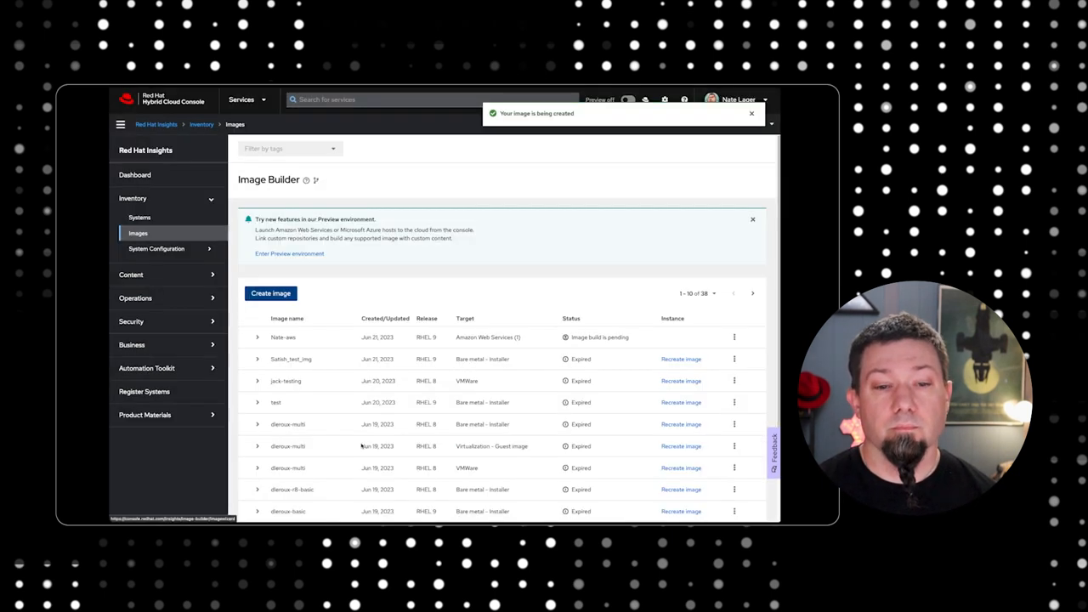
{"action": "mouse_move", "coordinate": [446, 344]}
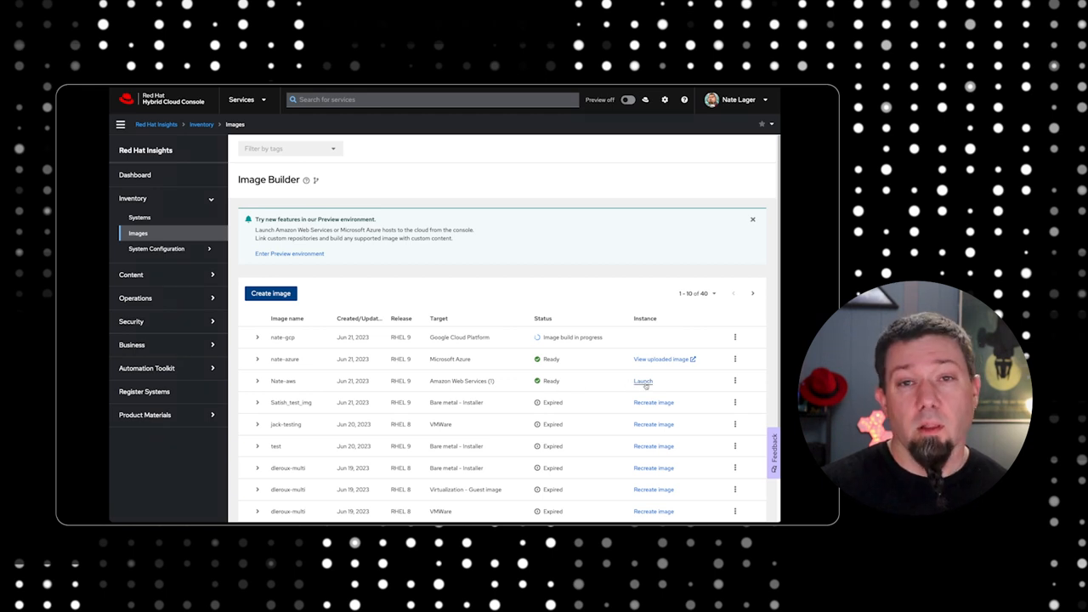
{"action": "left_click", "coordinate": [643, 381]}
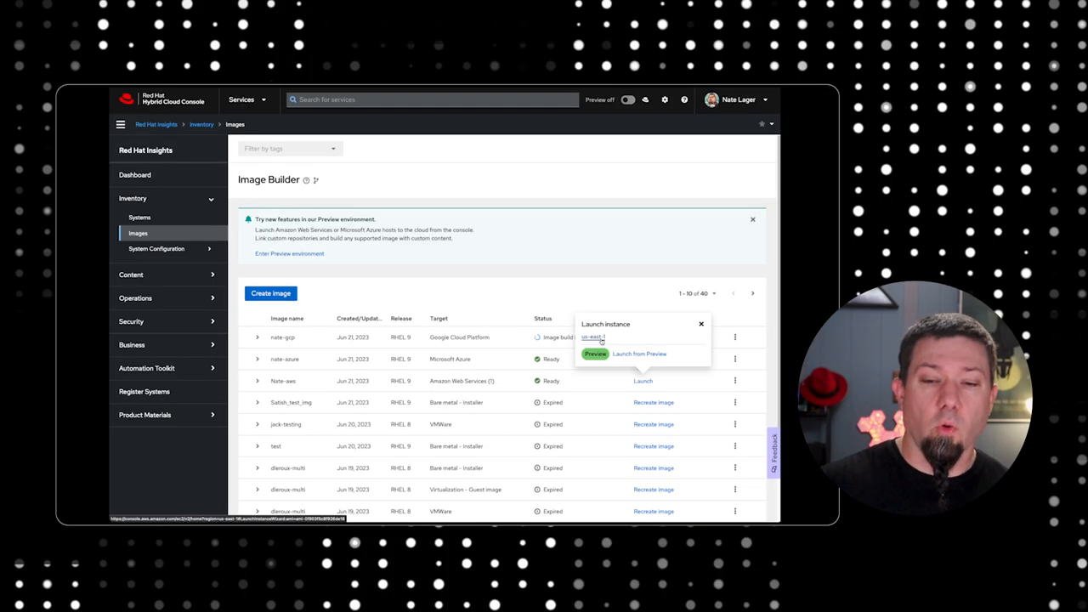
Launch an instance in AWS from the image, naming it 'NewRHE' and keeping t2.micro.
{"action": "left_click", "coordinate": [643, 381]}
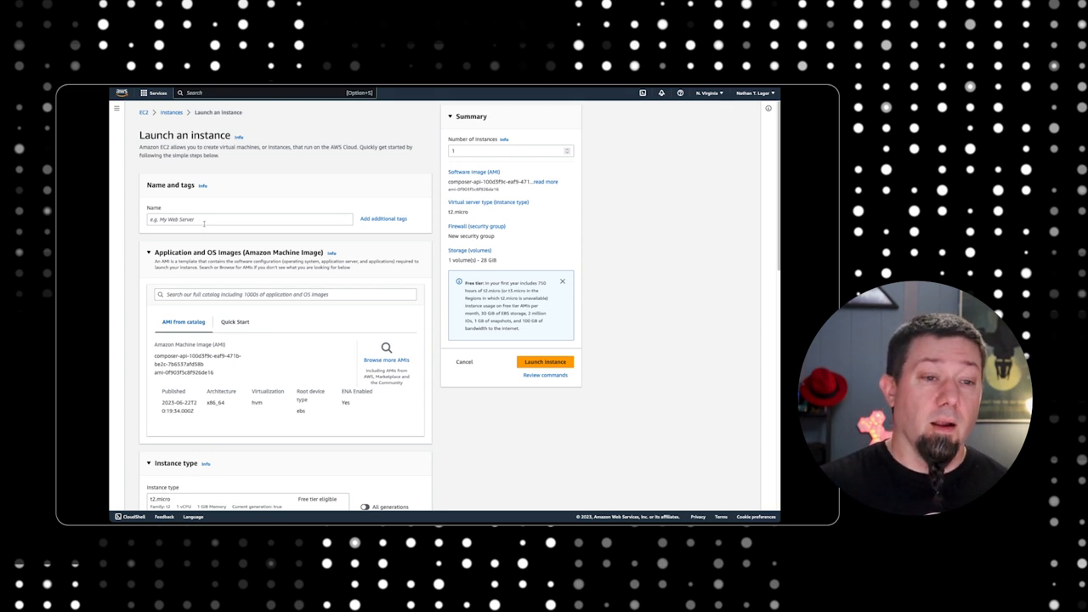
{"action": "left_click", "coordinate": [248, 220]}
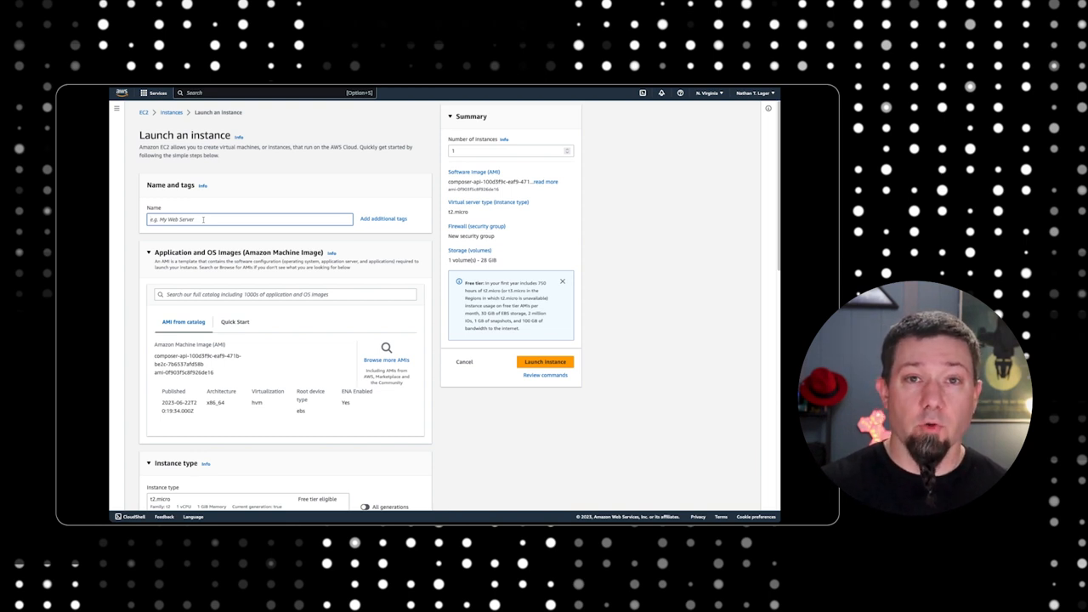
{"action": "type", "text": "NewRHELInstance"}
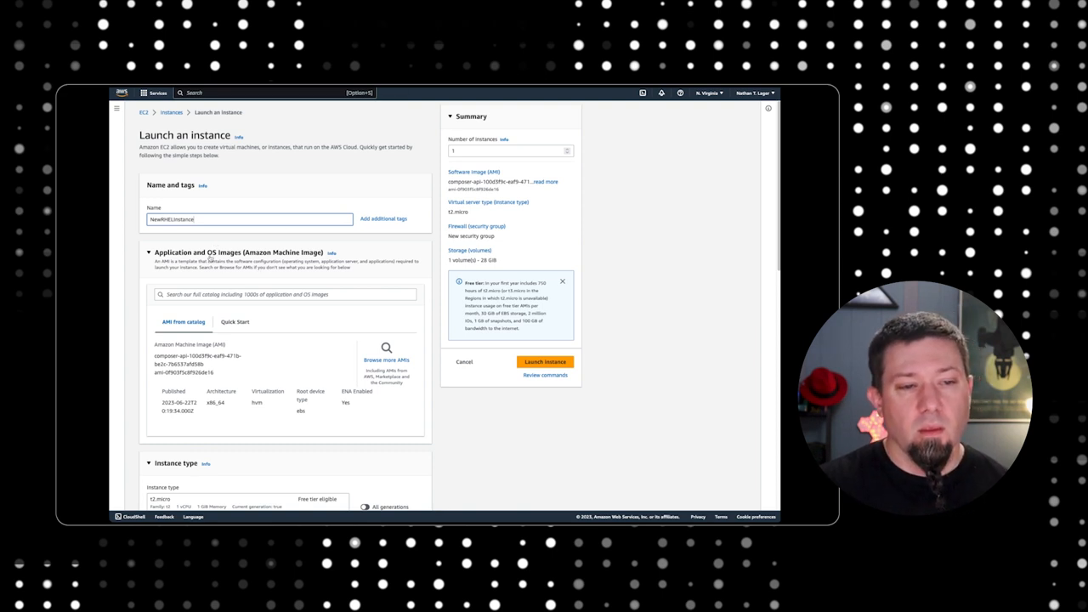
{"action": "scroll", "scroll_direction": "down", "scroll_amount": 3}
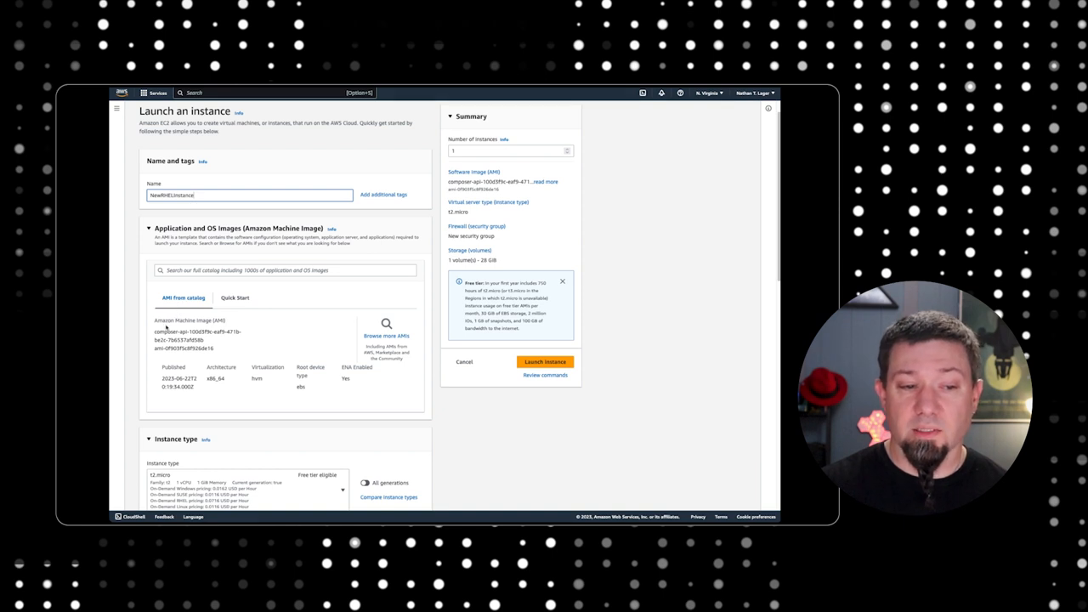
{"action": "double_click", "coordinate": [184, 332]}
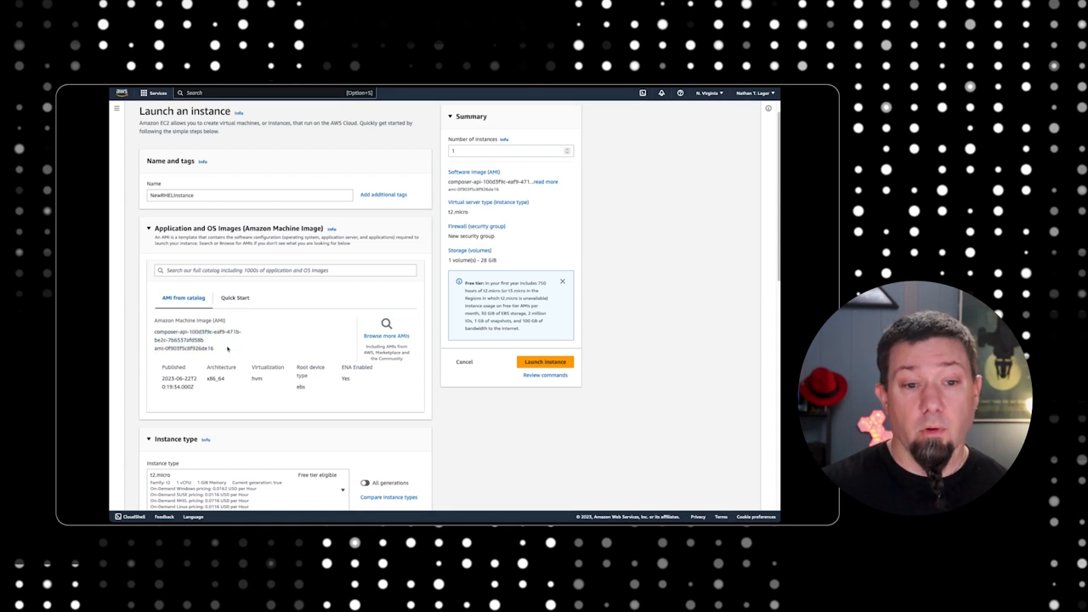
{"action": "scroll", "scroll_direction": "down", "scroll_amount": 3}
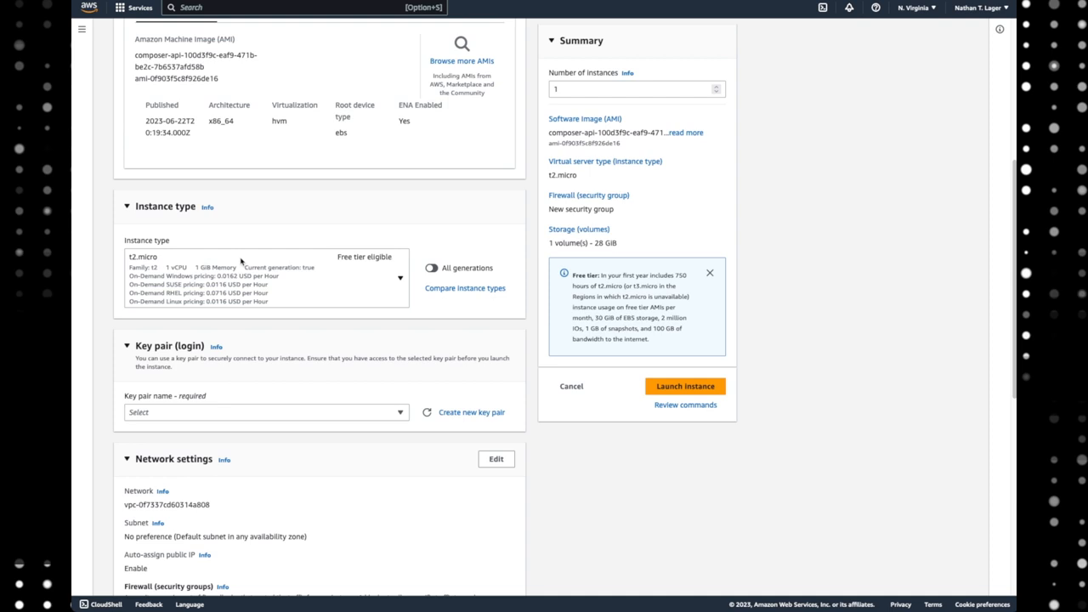
{"action": "scroll", "scroll_direction": "down", "scroll_amount": 3}
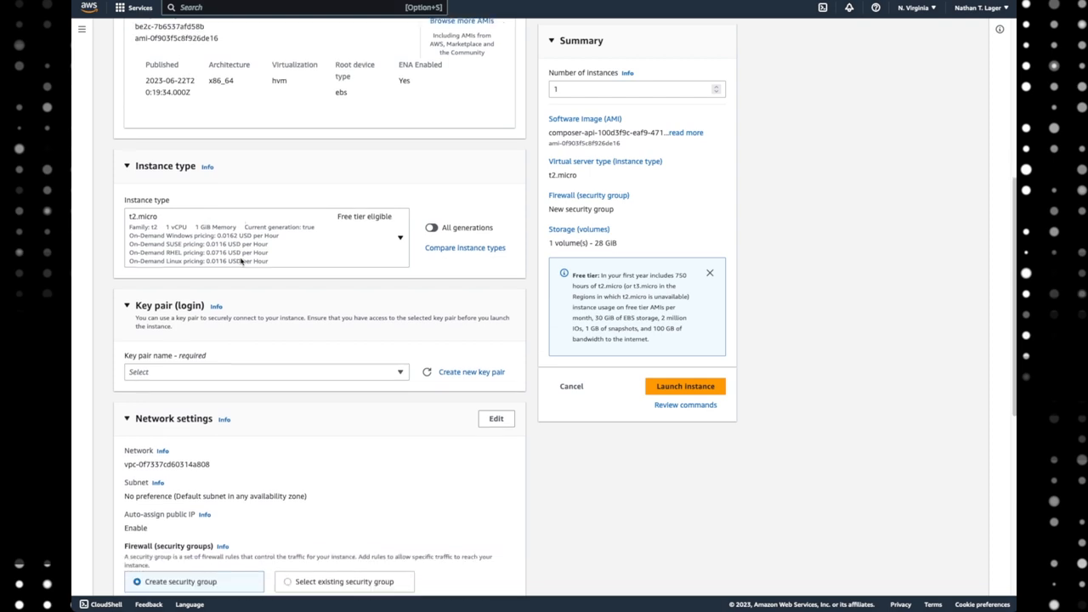
{"action": "scroll", "scroll_direction": "down", "scroll_amount": 3}
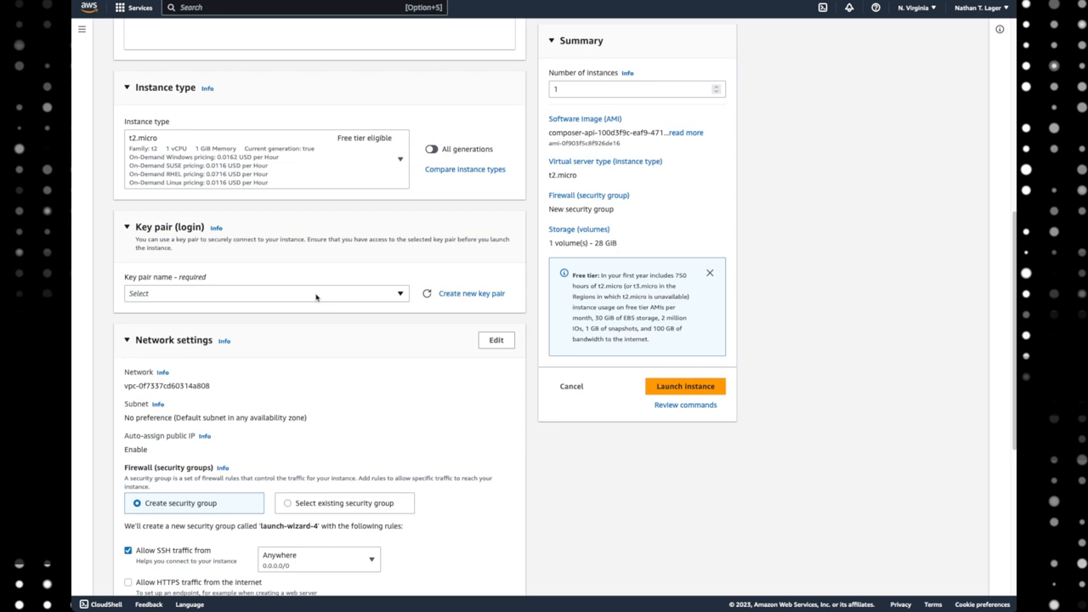
Choose the my-new-ec2-key key pair and leave Allow SSH traffic checked.
{"action": "left_click", "coordinate": [266, 292]}
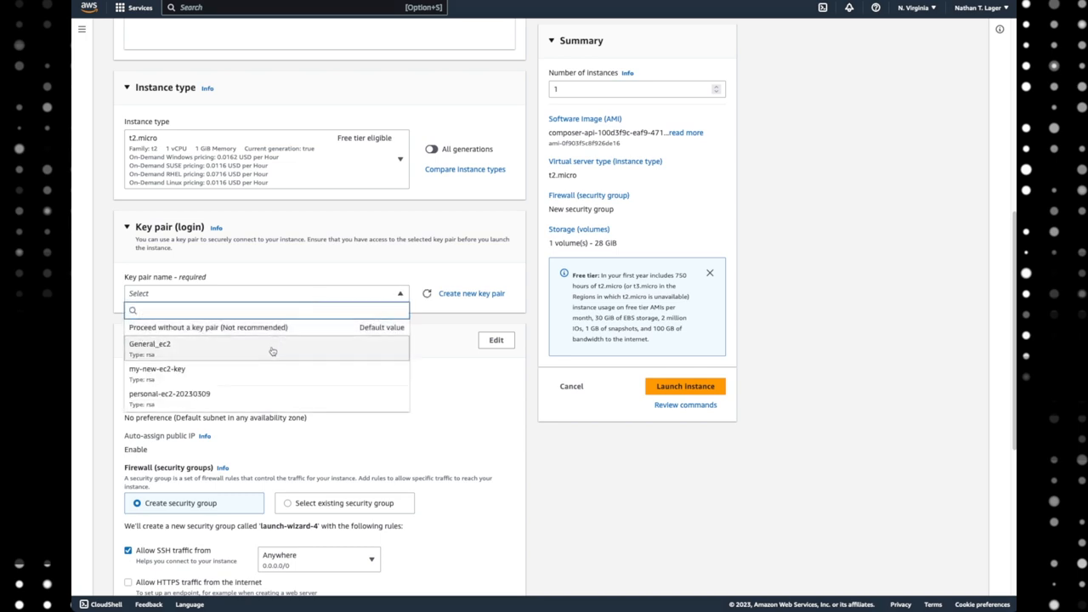
{"action": "left_click", "coordinate": [156, 368]}
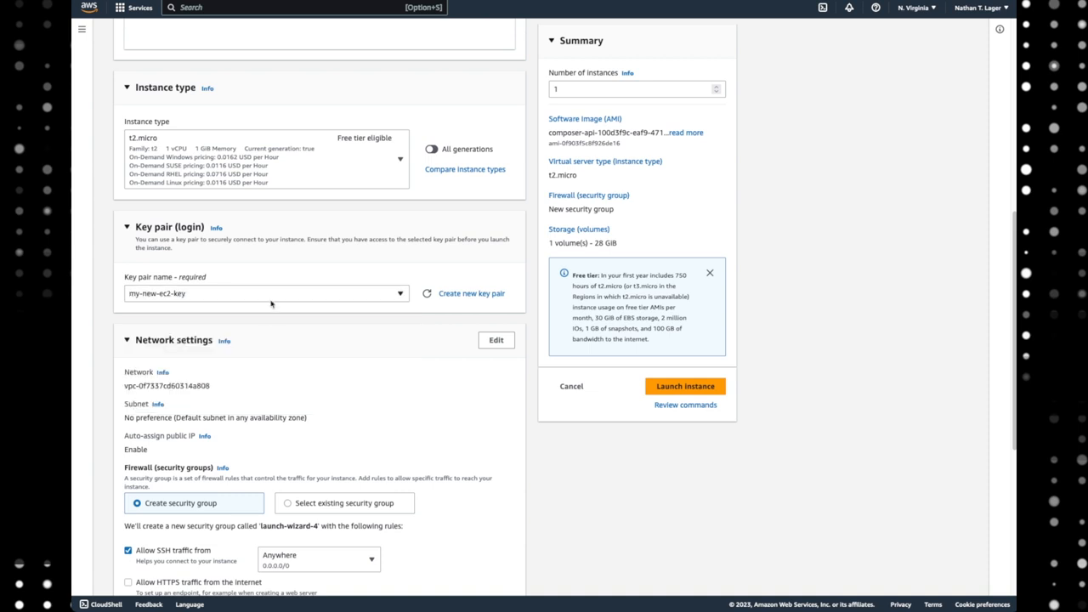
{"action": "scroll", "scroll_direction": "down", "scroll_amount": 3}
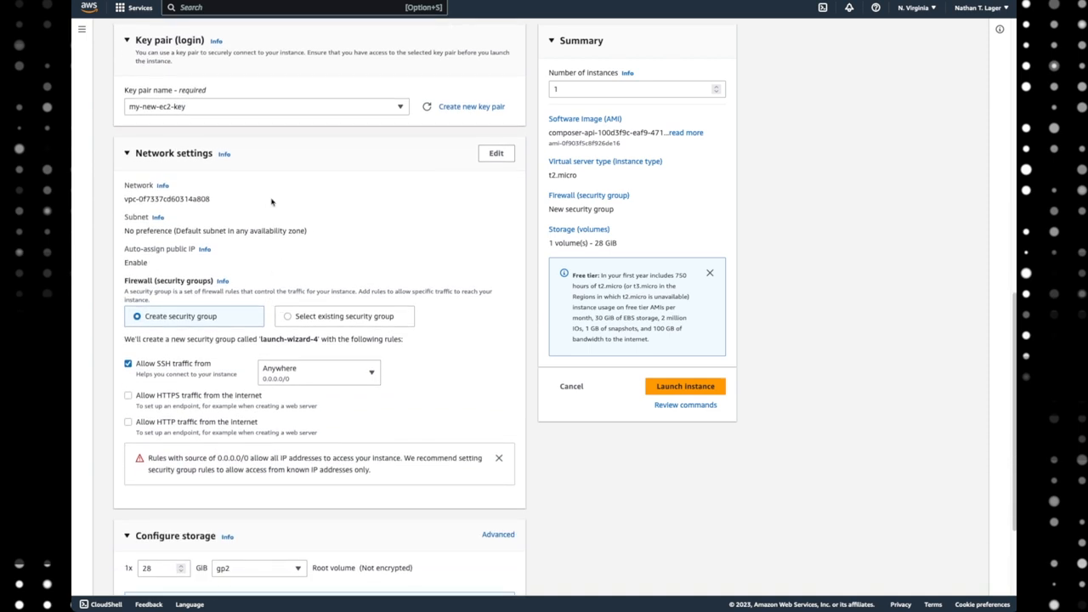
{"action": "scroll", "scroll_direction": "down", "scroll_amount": 3}
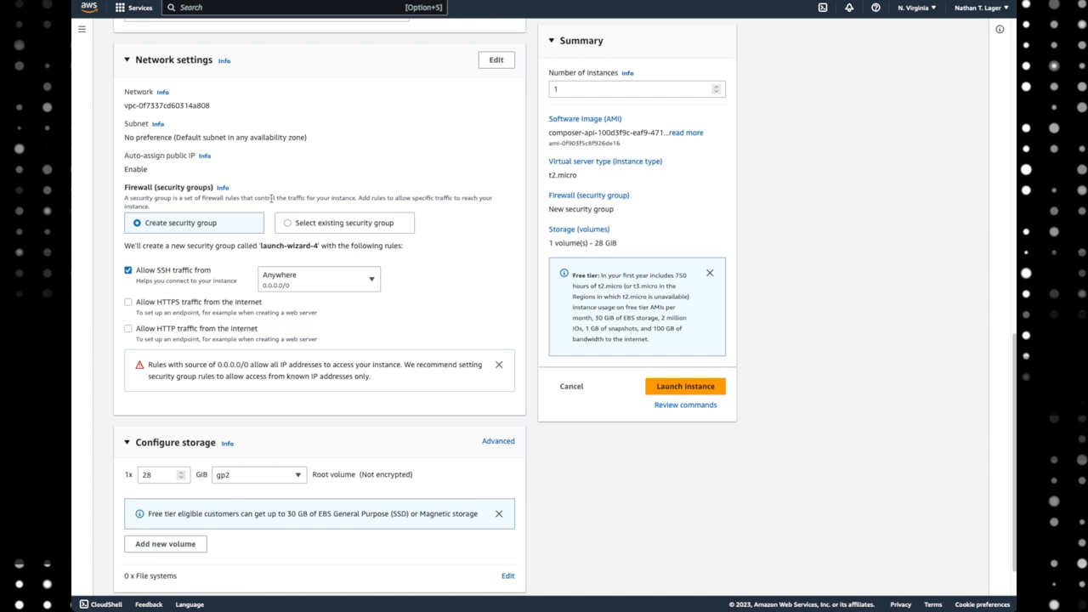
{"action": "mouse_move", "coordinate": [224, 261]}
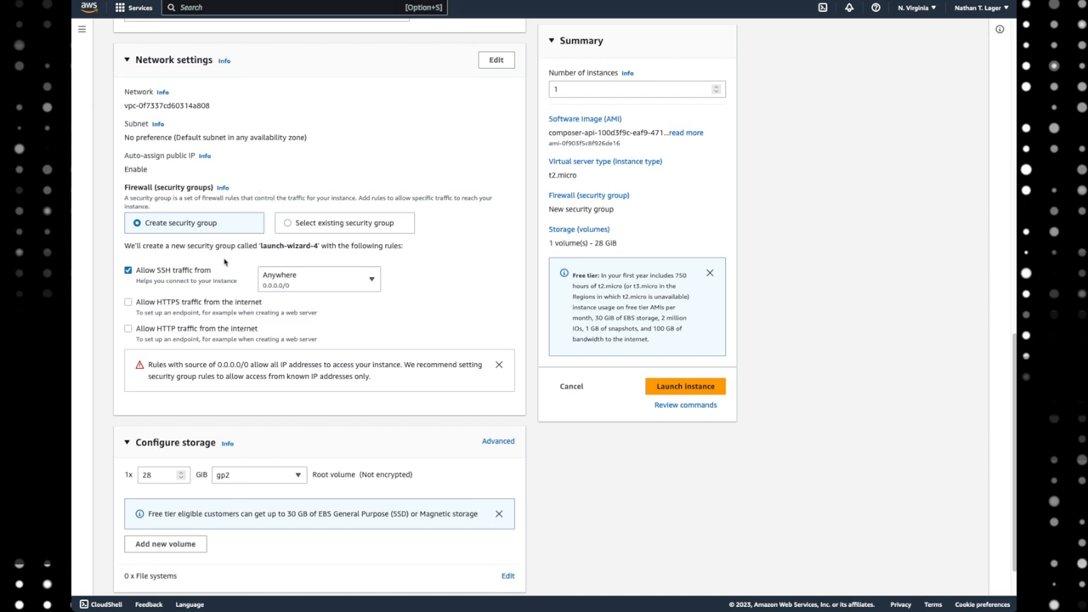
{"action": "mouse_move", "coordinate": [221, 275]}
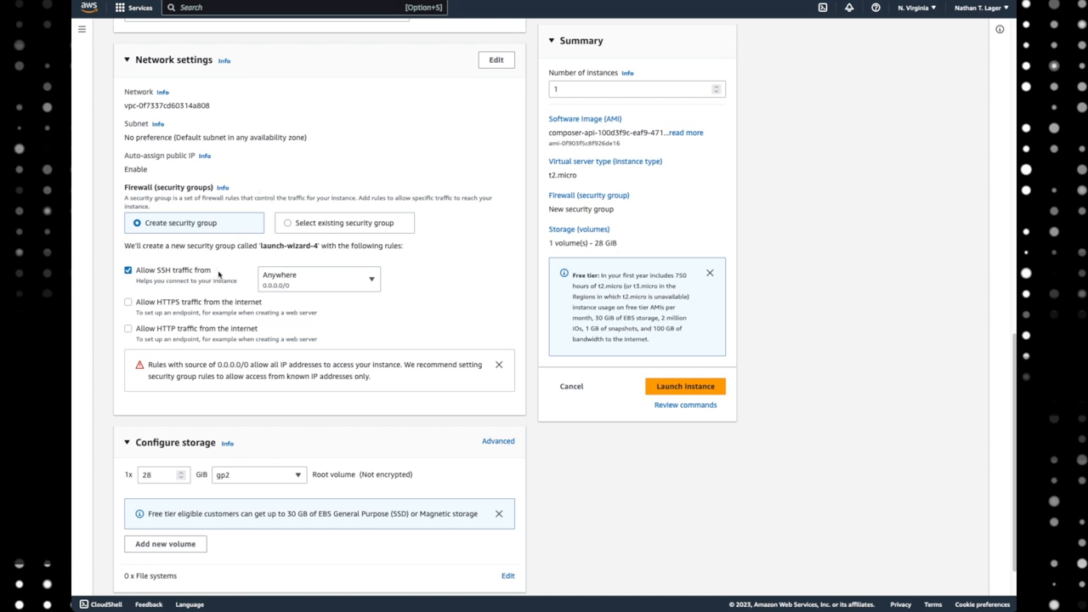
{"action": "mouse_move", "coordinate": [221, 296]}
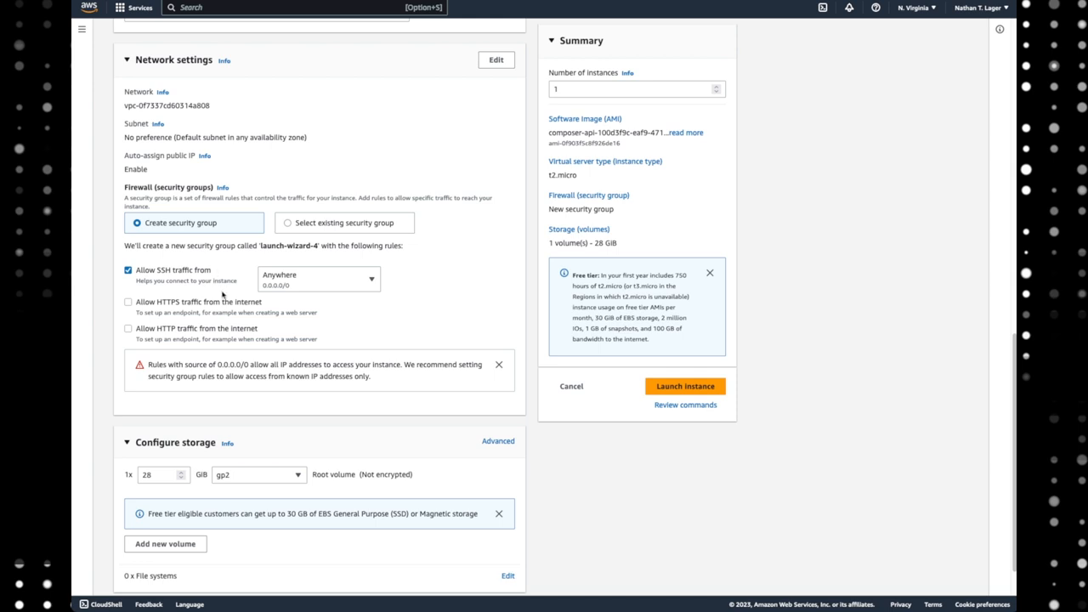
{"action": "mouse_move", "coordinate": [200, 287]}
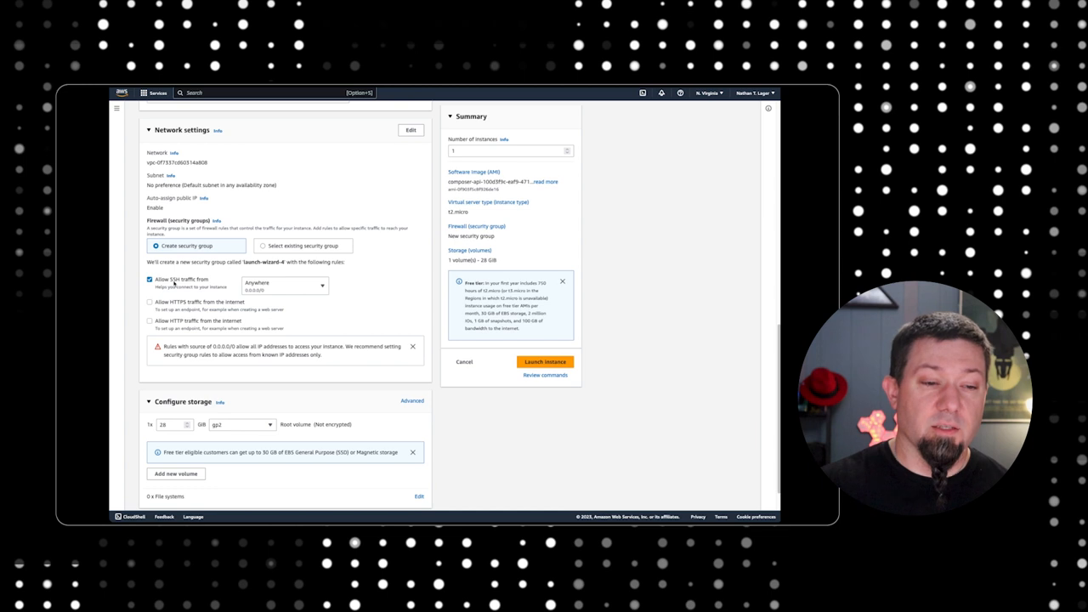
{"action": "scroll", "scroll_direction": "down", "scroll_amount": 3}
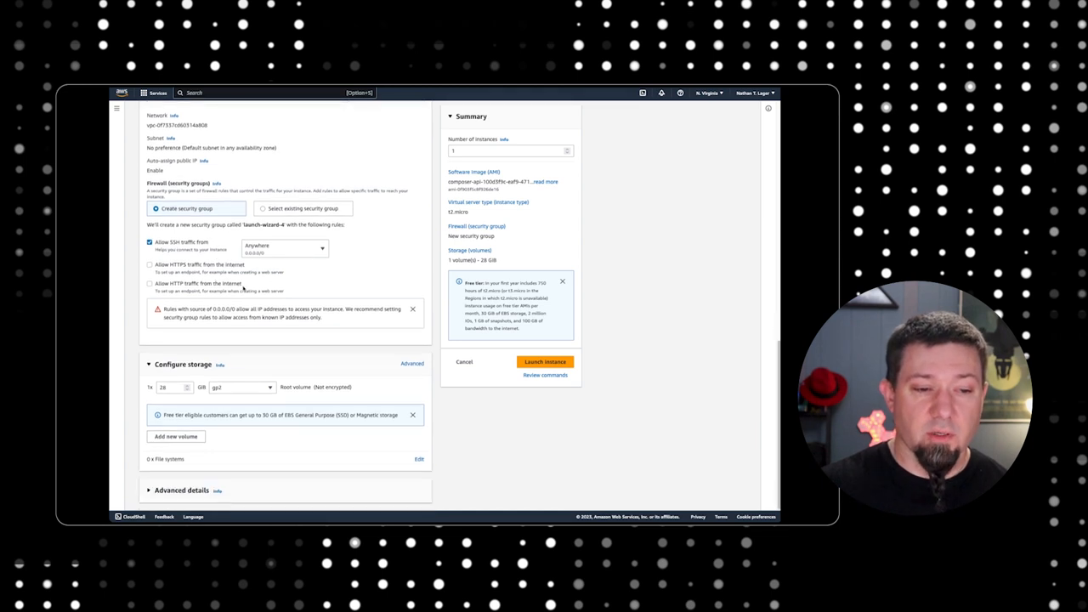
{"action": "mouse_move", "coordinate": [221, 384]}
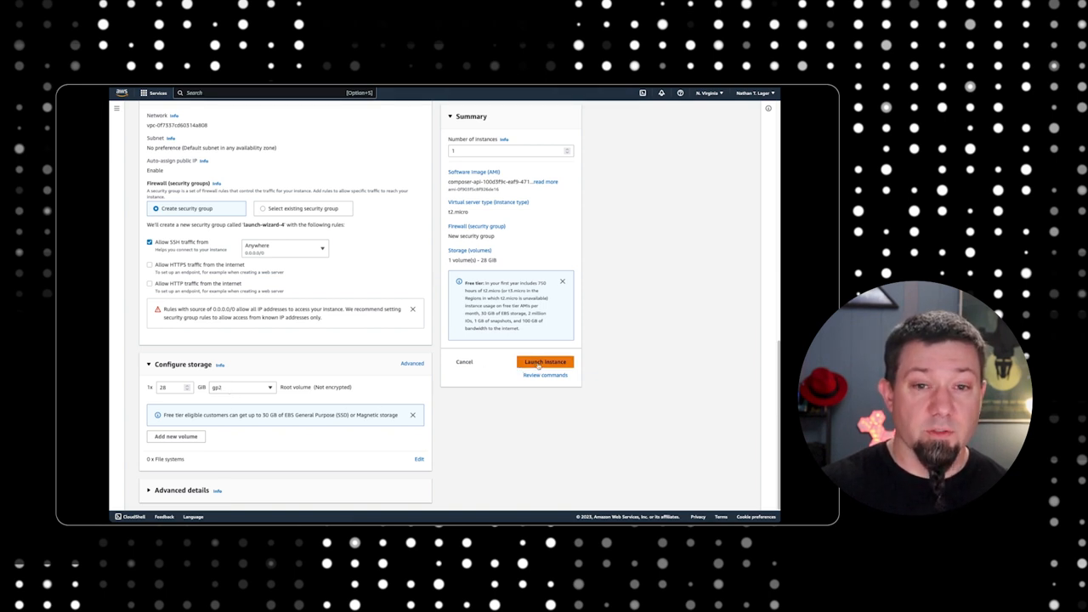
Launch the configured EC2 instance and expand the launch log showing each step completed.
{"action": "left_click", "coordinate": [544, 362]}
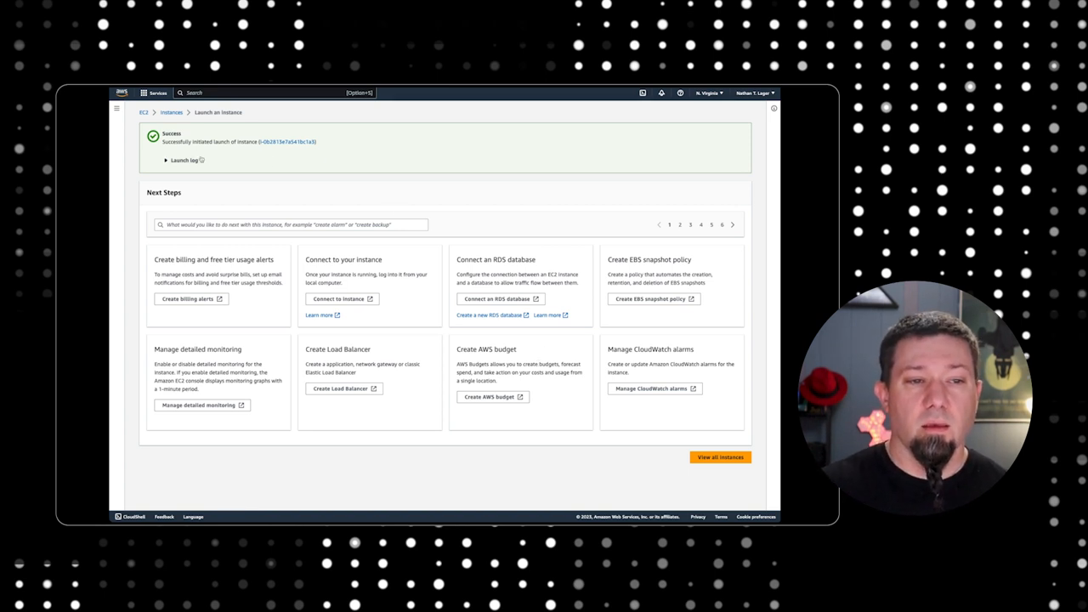
{"action": "left_click", "coordinate": [183, 159]}
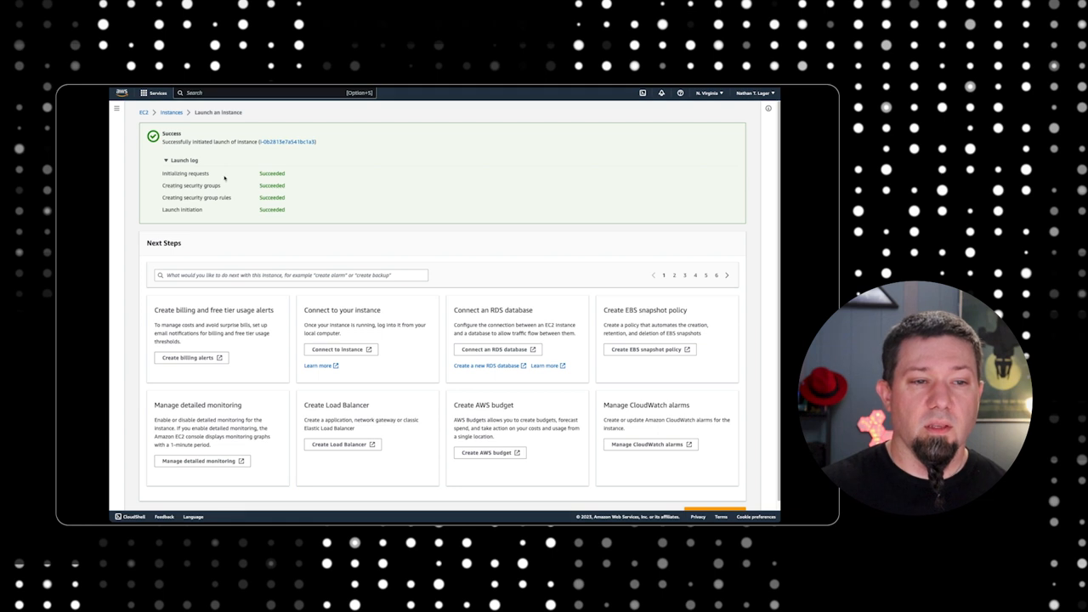